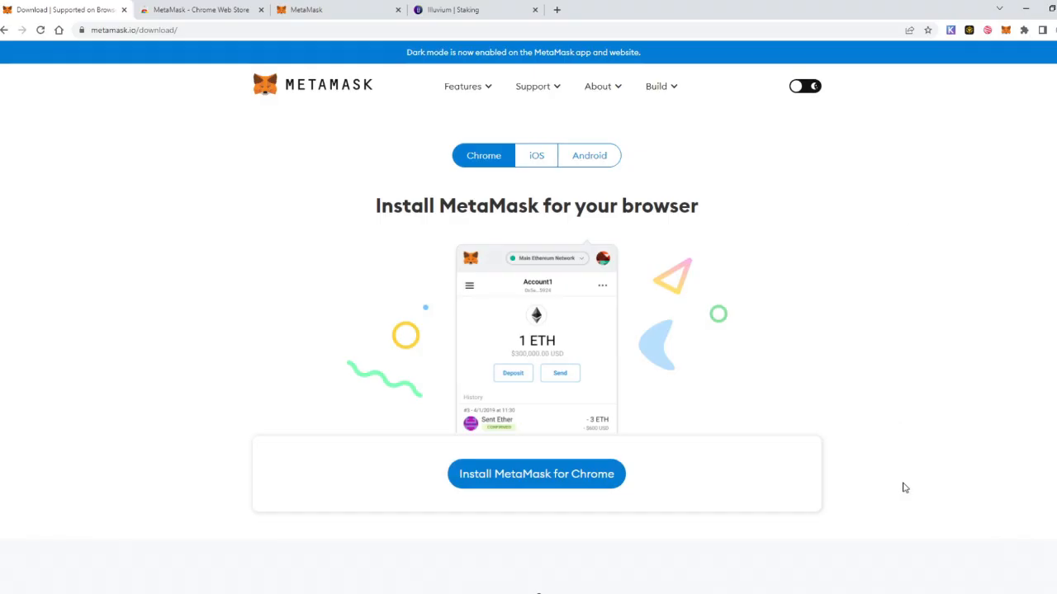
{"action": "mouse_move", "coordinate": [883, 442]}
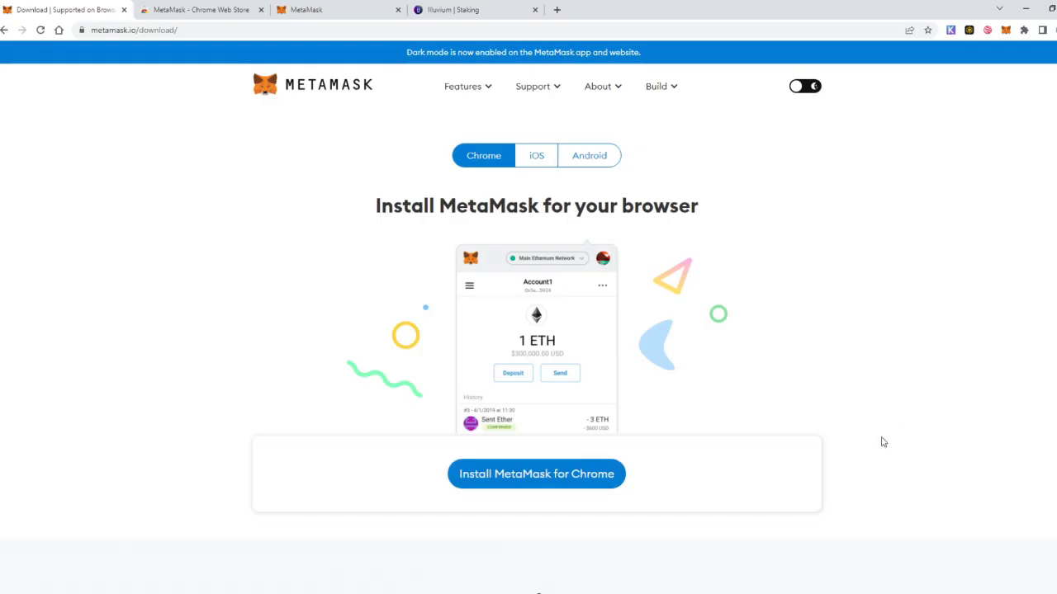
{"action": "mouse_move", "coordinate": [873, 453]}
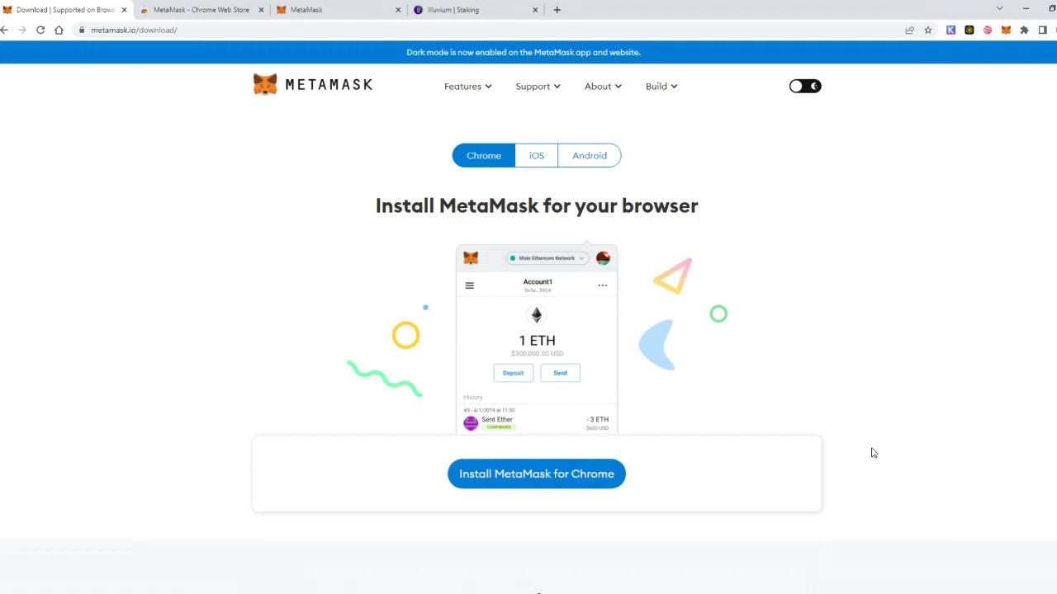
{"action": "mouse_move", "coordinate": [858, 436]}
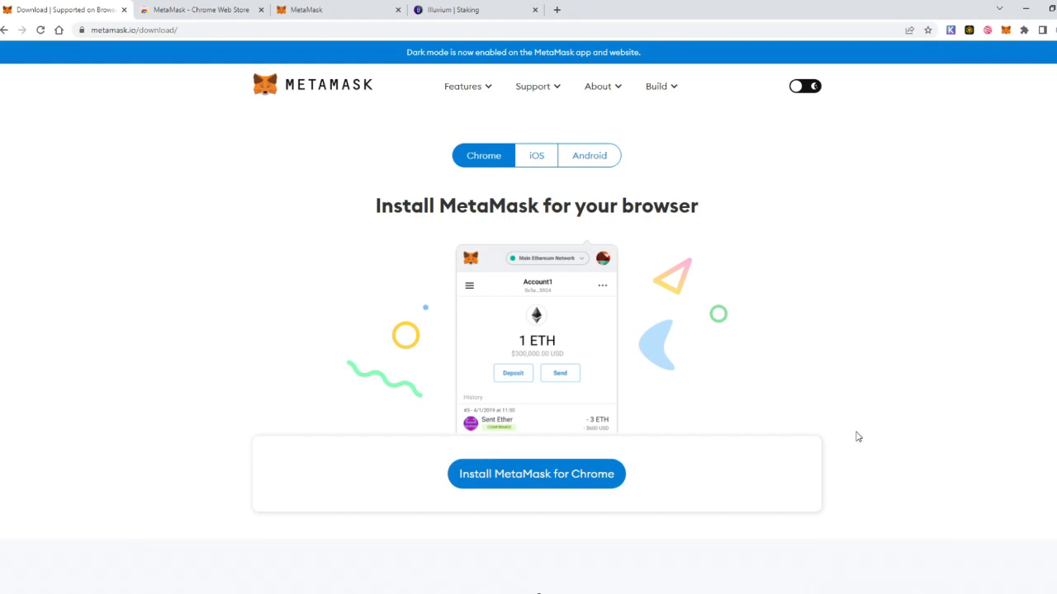
{"action": "mouse_move", "coordinate": [856, 385]}
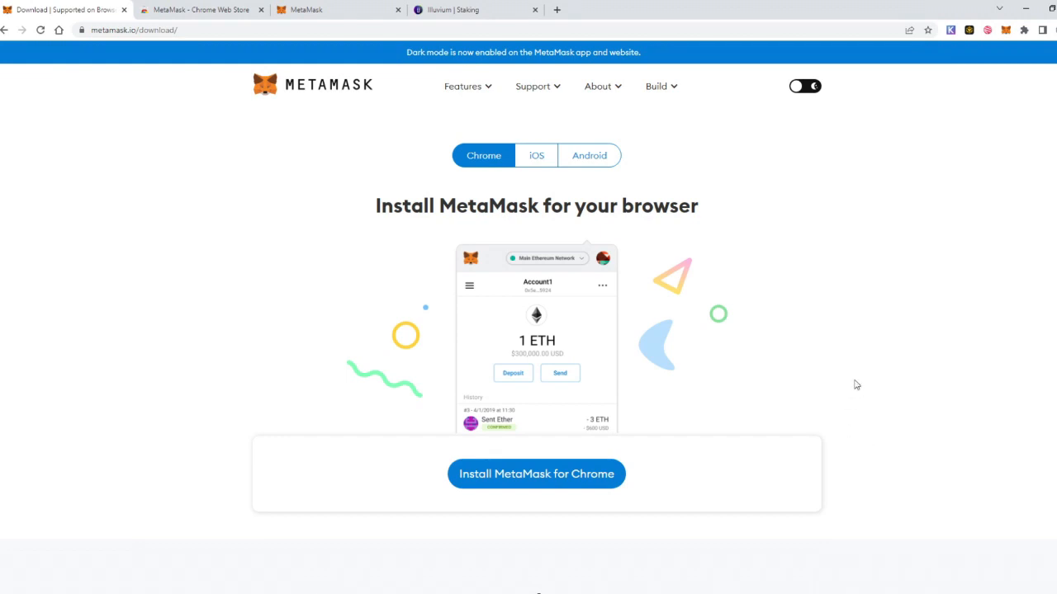
{"action": "mouse_move", "coordinate": [823, 397]}
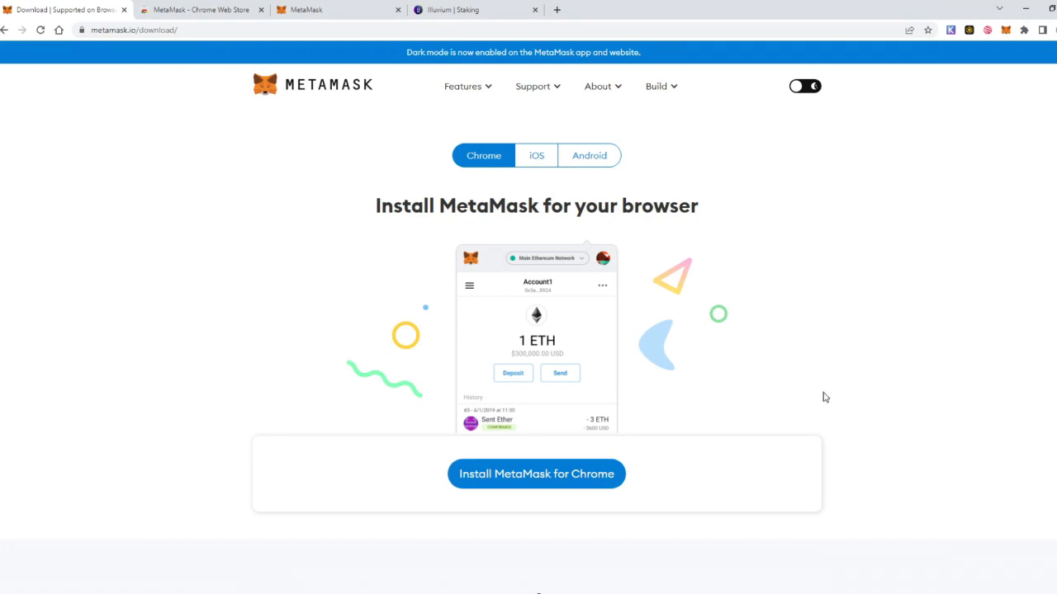
{"action": "mouse_move", "coordinate": [755, 339]}
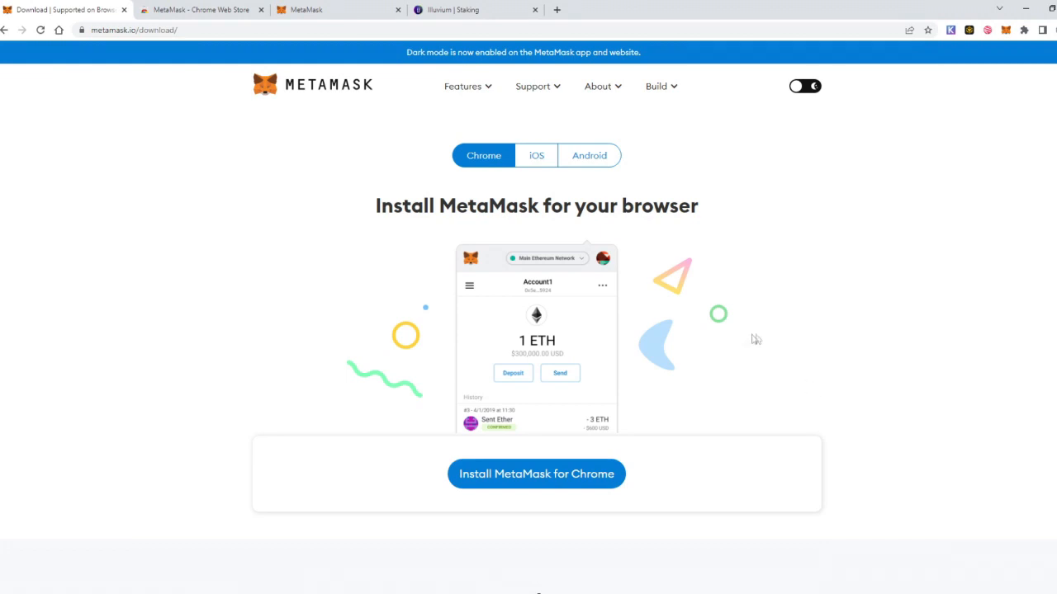
{"action": "mouse_move", "coordinate": [582, 351]}
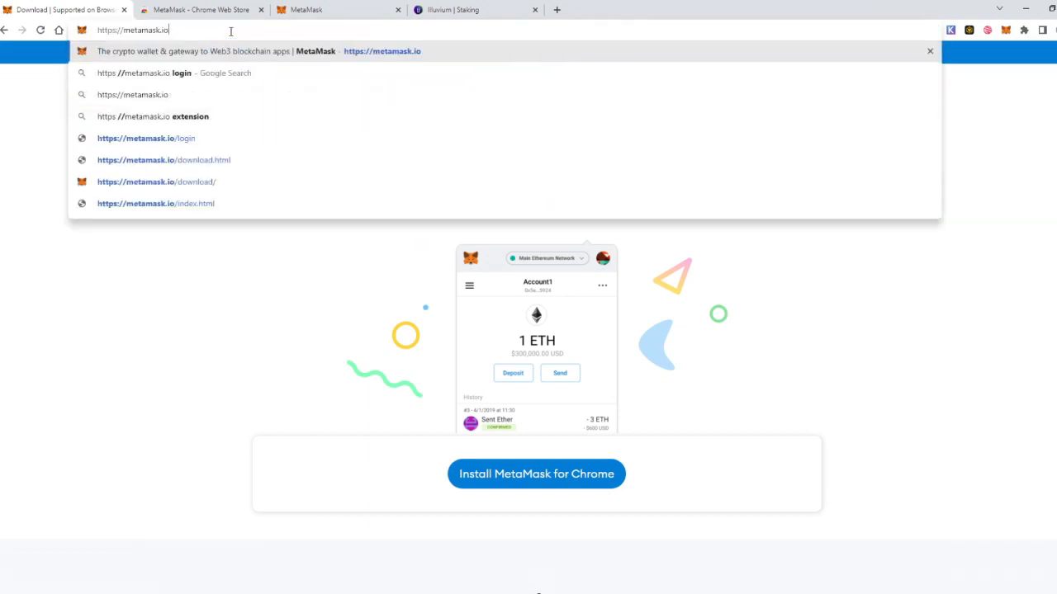
Step: Navigate to the official MetaMask site and its Chrome download page in the Web Store
{"action": "type", "text": "ht"}
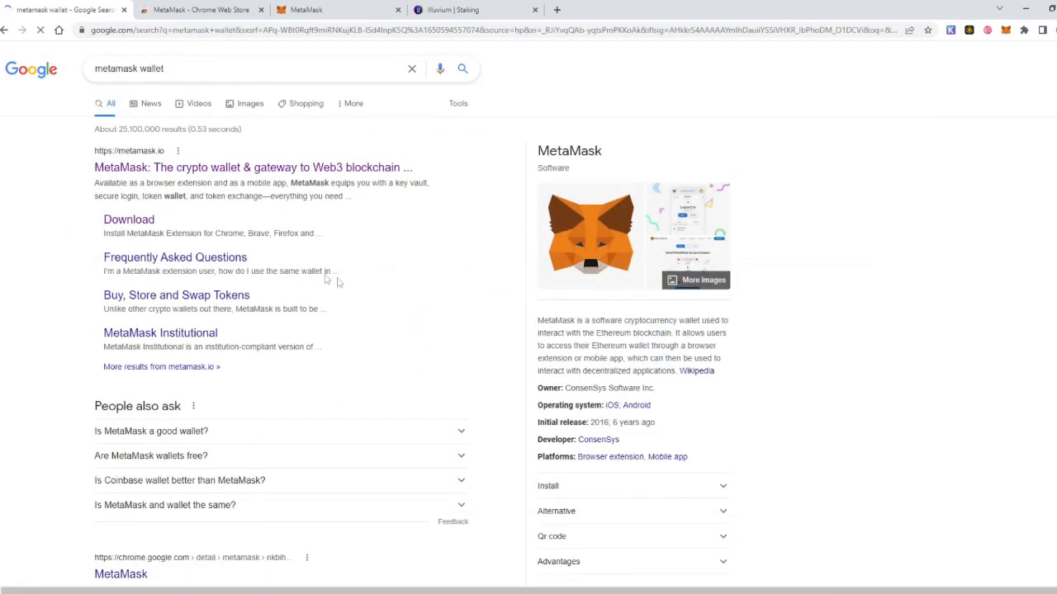
{"action": "mouse_move", "coordinate": [171, 160]}
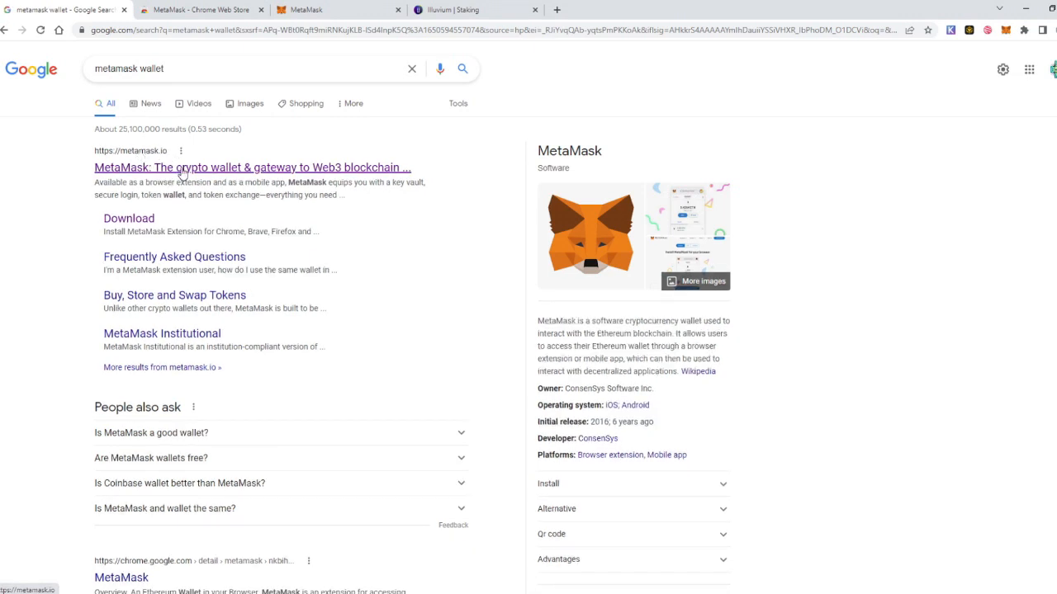
{"action": "left_click", "coordinate": [252, 166]}
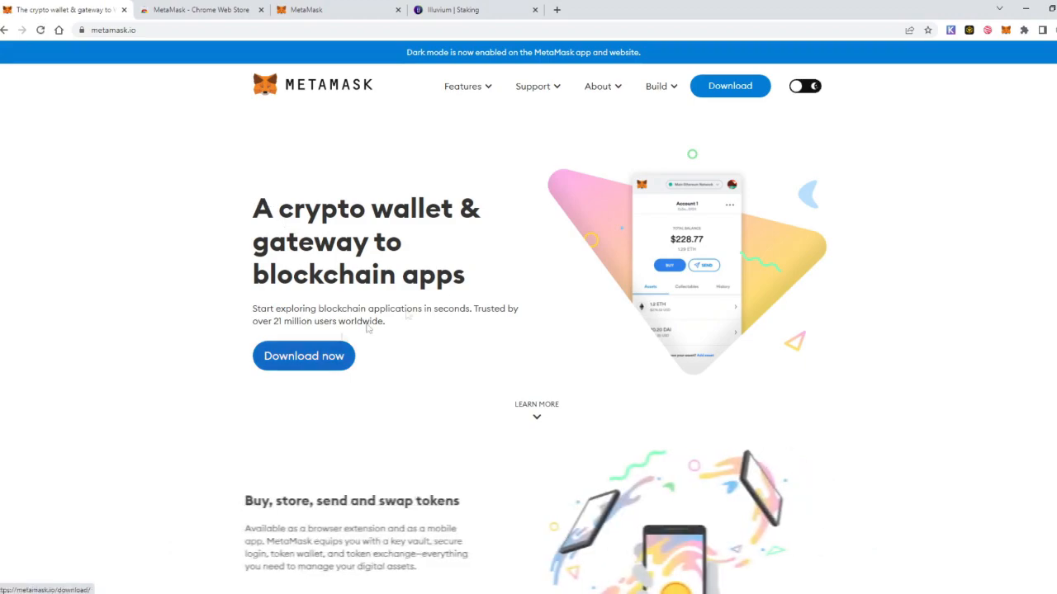
{"action": "scroll", "scroll_direction": "down", "scroll_amount": 3}
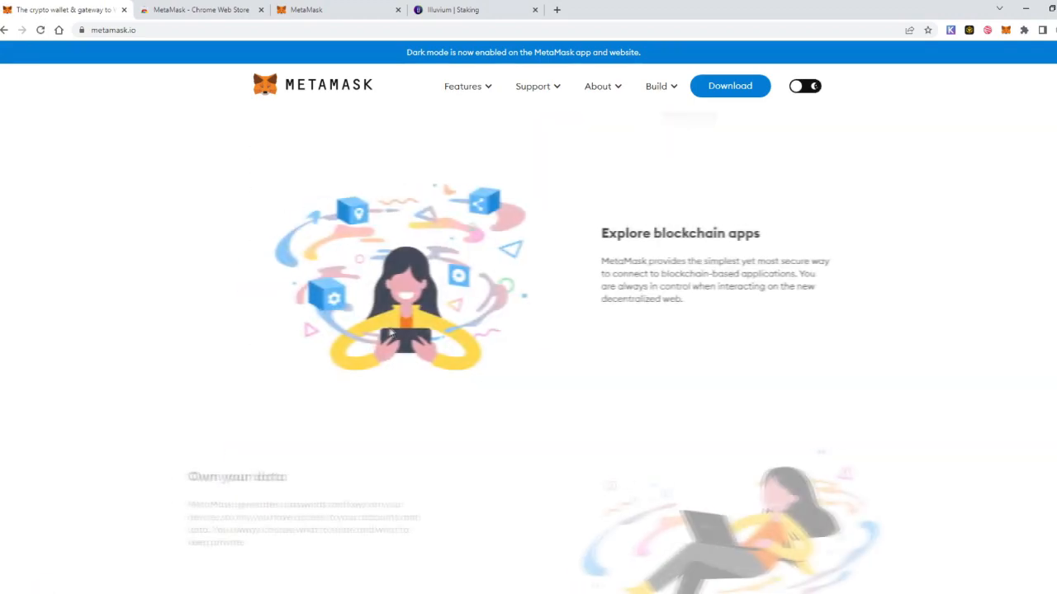
{"action": "left_click", "coordinate": [729, 86]}
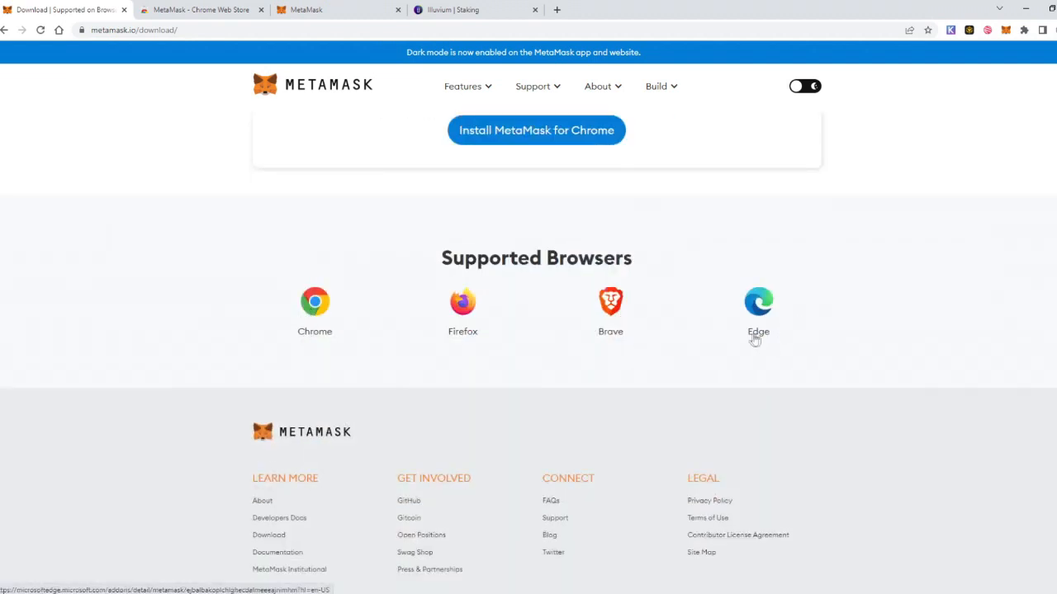
{"action": "scroll", "scroll_direction": "down", "scroll_amount": 3}
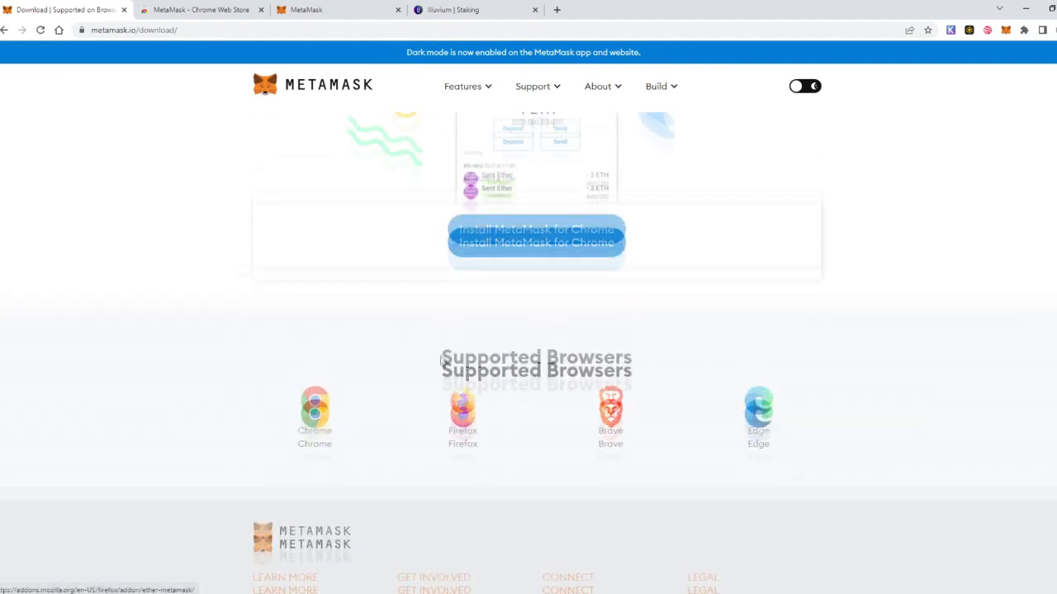
{"action": "left_click", "coordinate": [536, 229]}
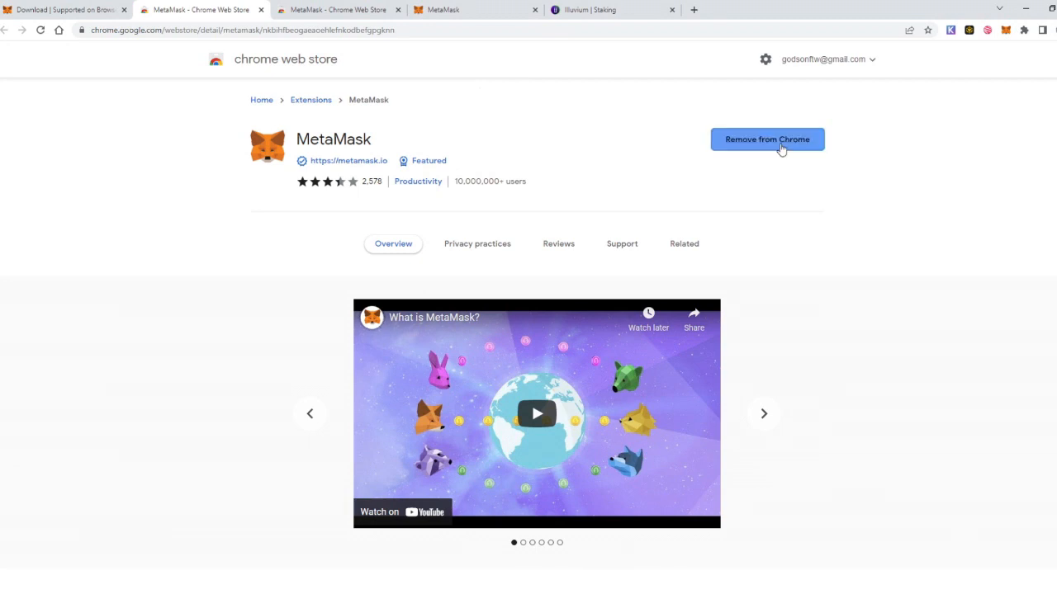
Step: Remove MetaMask, re-add the extension to Chrome, and launch it from the Extensions menu
{"action": "left_click", "coordinate": [766, 139]}
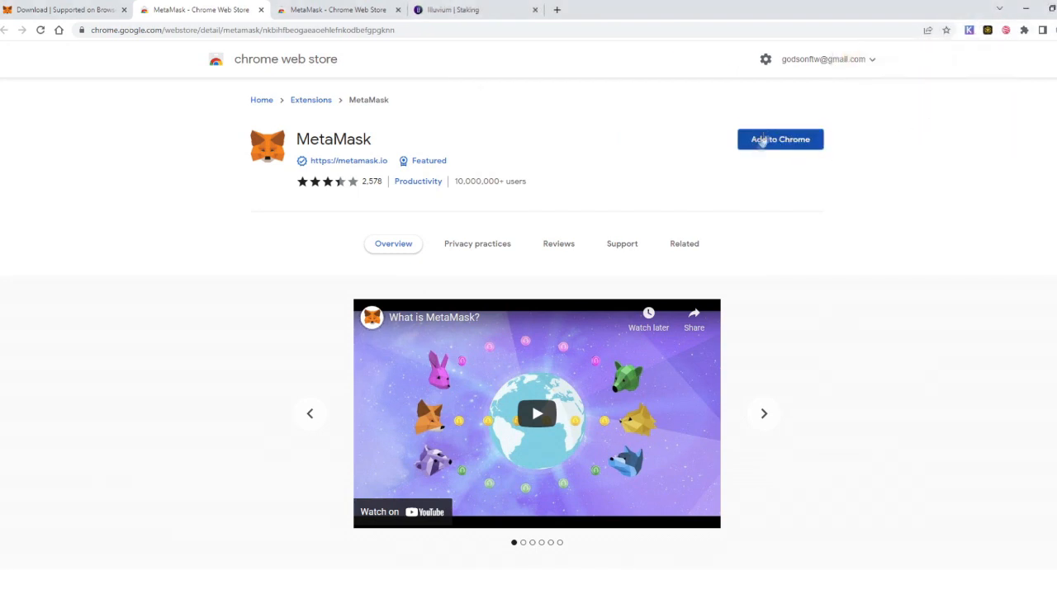
{"action": "left_click", "coordinate": [779, 139]}
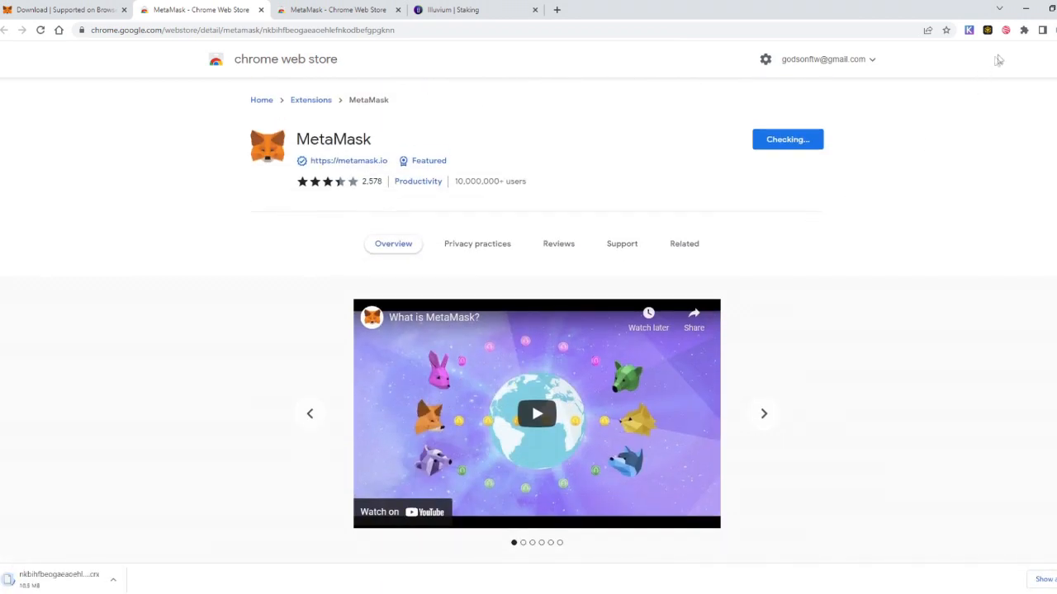
{"action": "left_click", "coordinate": [1024, 30]}
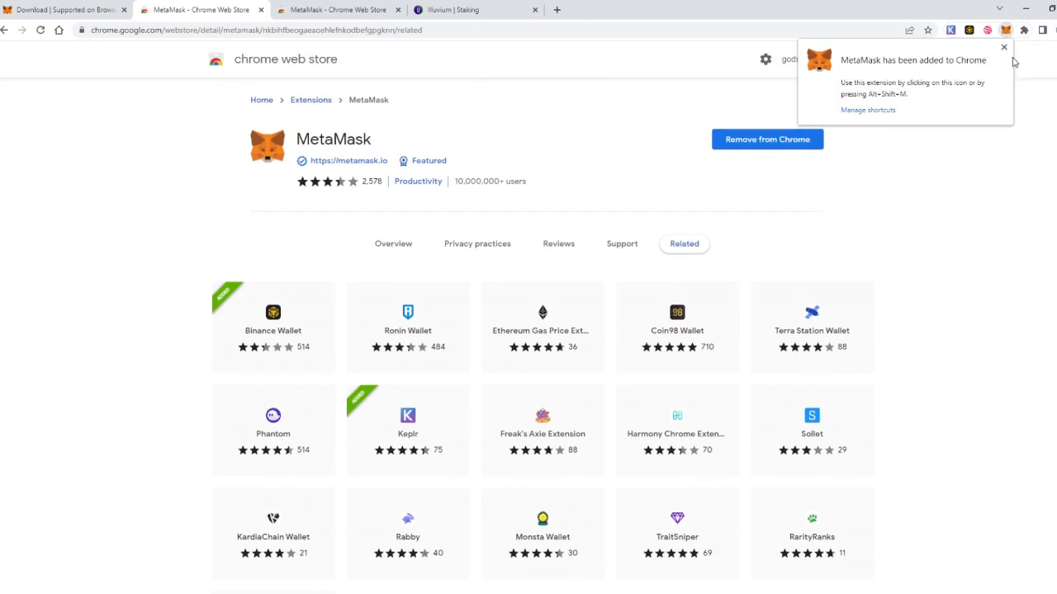
{"action": "left_click", "coordinate": [1004, 47]}
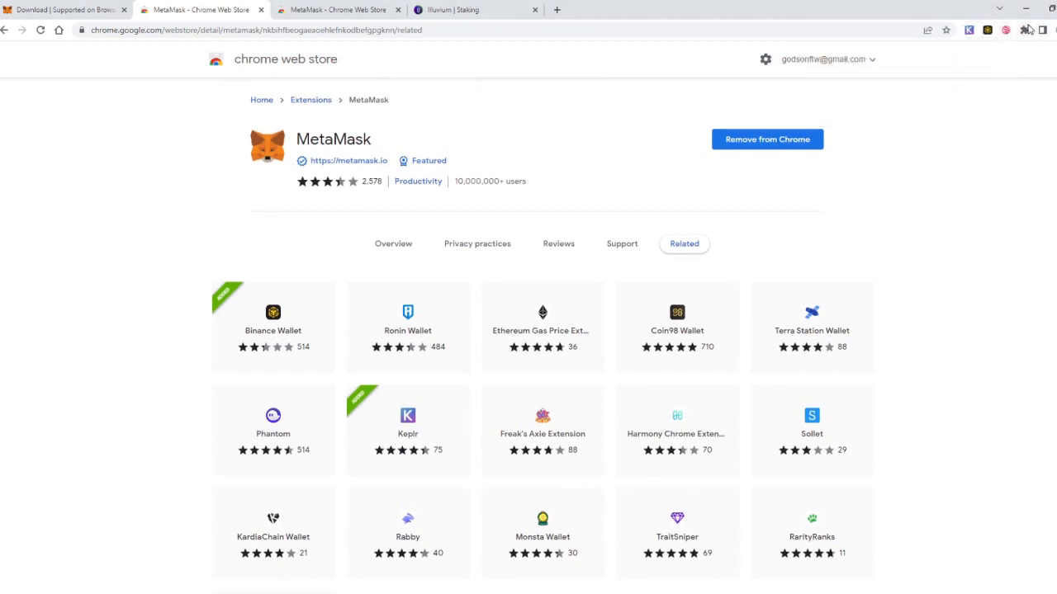
{"action": "left_click", "coordinate": [1028, 30]}
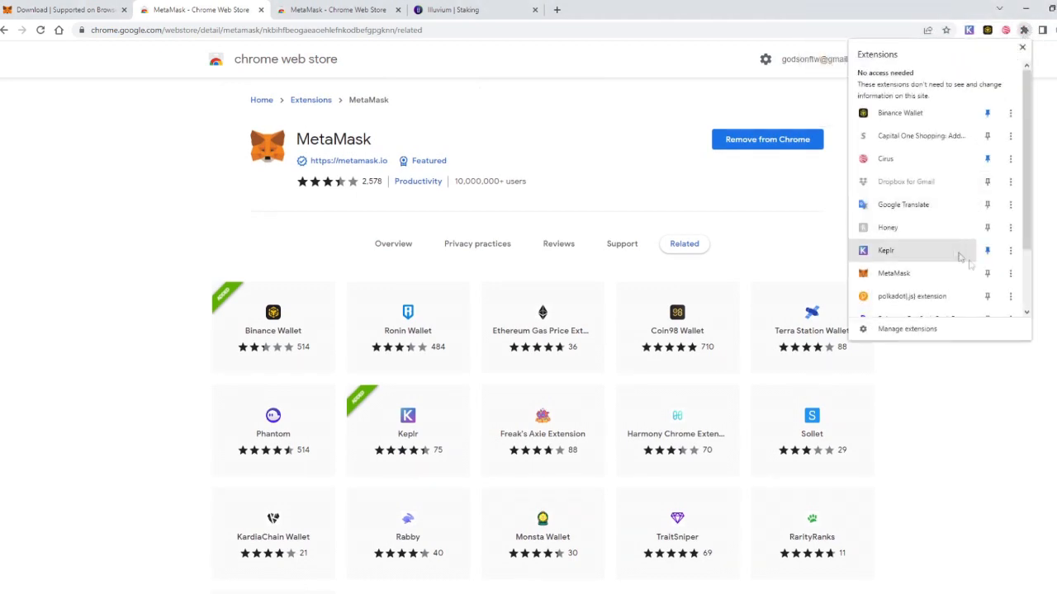
{"action": "left_click", "coordinate": [894, 273]}
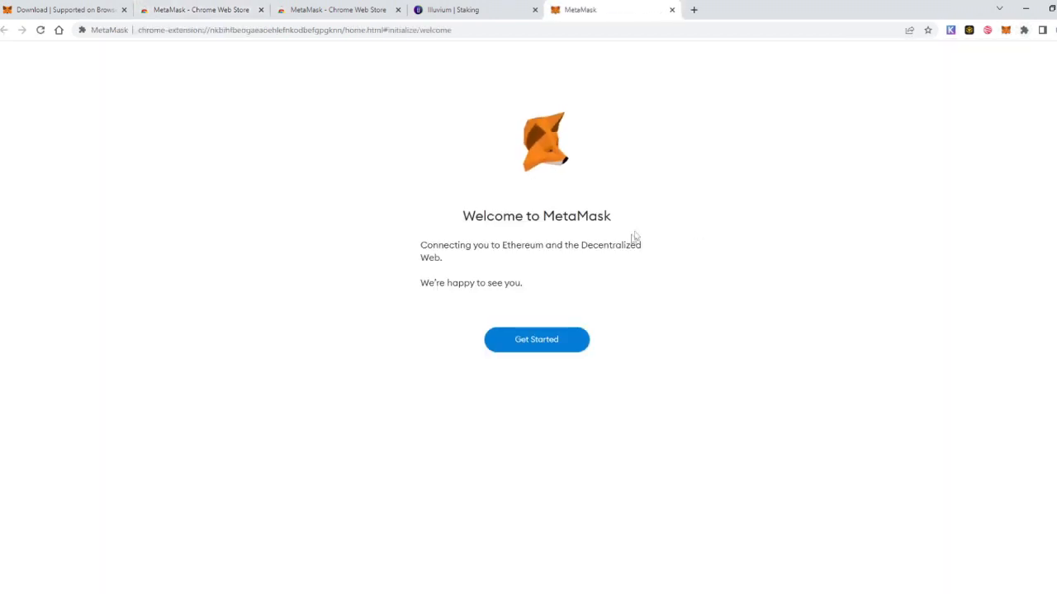
Step: Start MetaMask setup, choose the wallet setup option, and create the wallet with the new password
{"action": "left_click", "coordinate": [535, 339]}
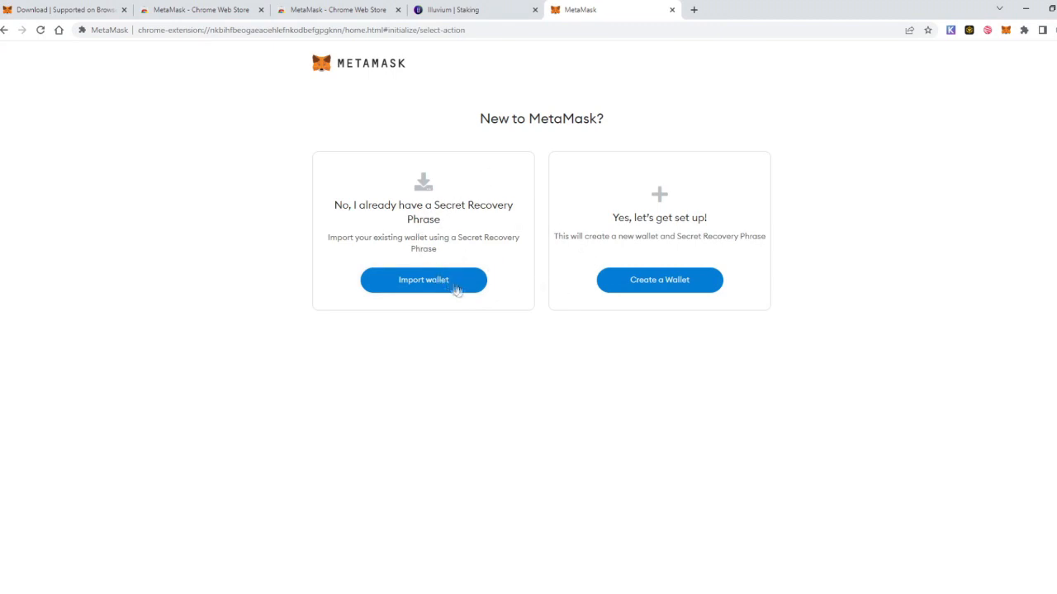
{"action": "mouse_move", "coordinate": [427, 281]}
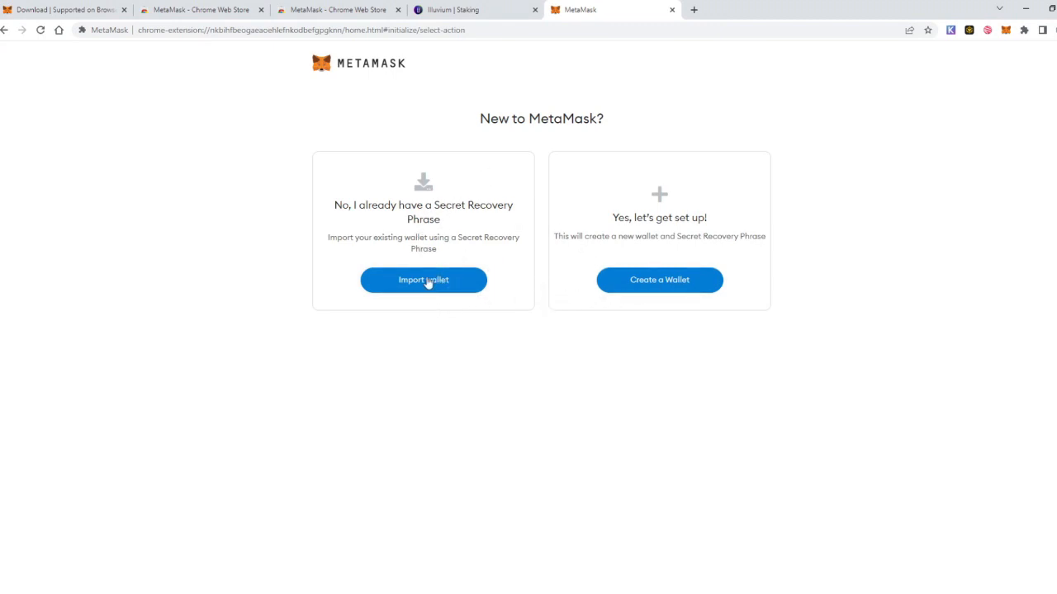
{"action": "left_click", "coordinate": [422, 280]}
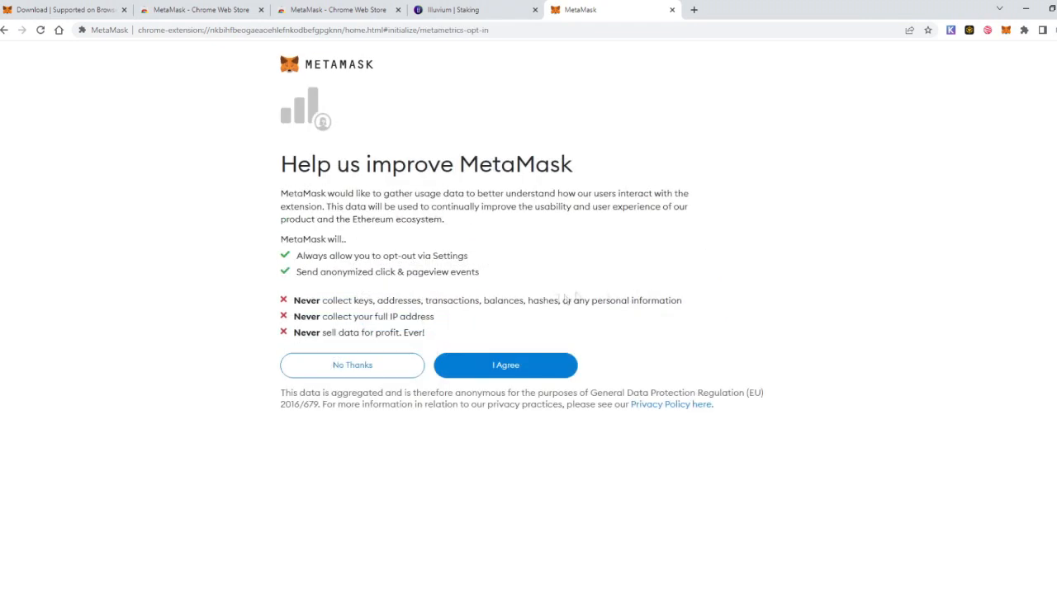
{"action": "left_click", "coordinate": [504, 365]}
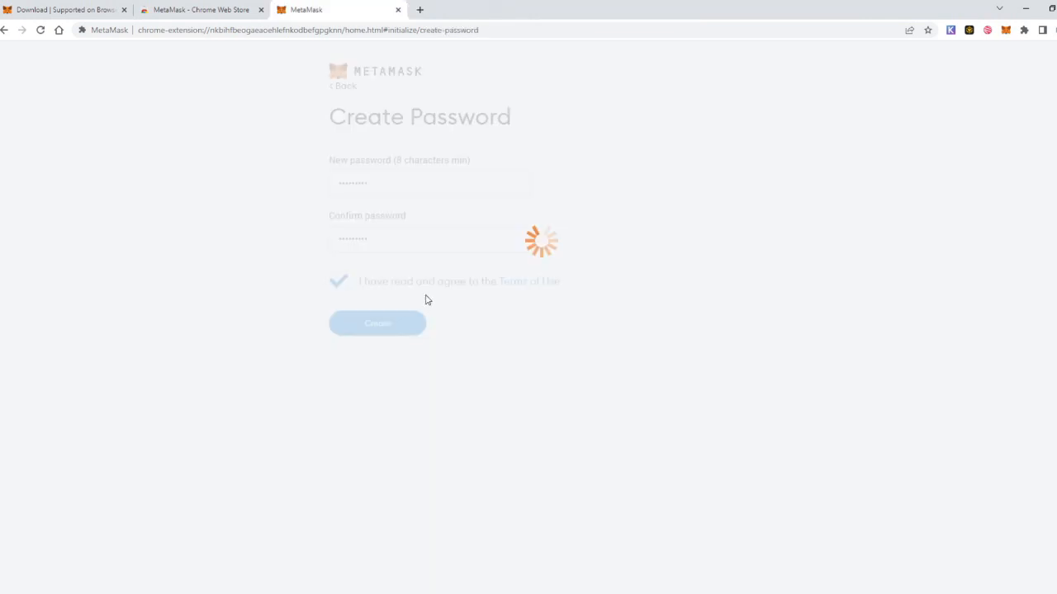
Step: Read the Secret Recovery Phrase explanation on Secure your wallet and continue to the phrase page
{"action": "left_click", "coordinate": [377, 323]}
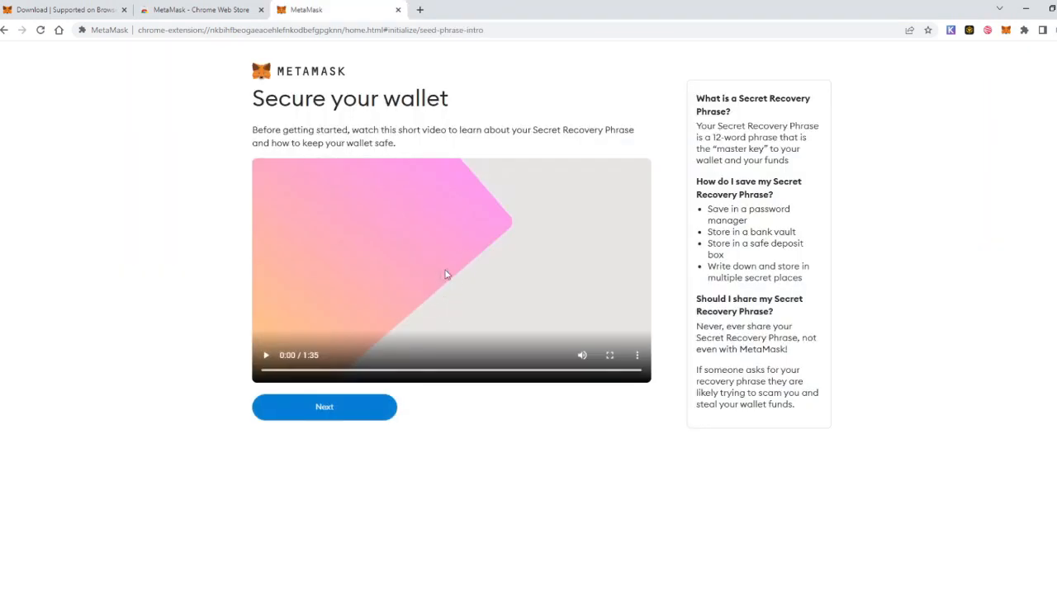
{"action": "mouse_move", "coordinate": [512, 330]}
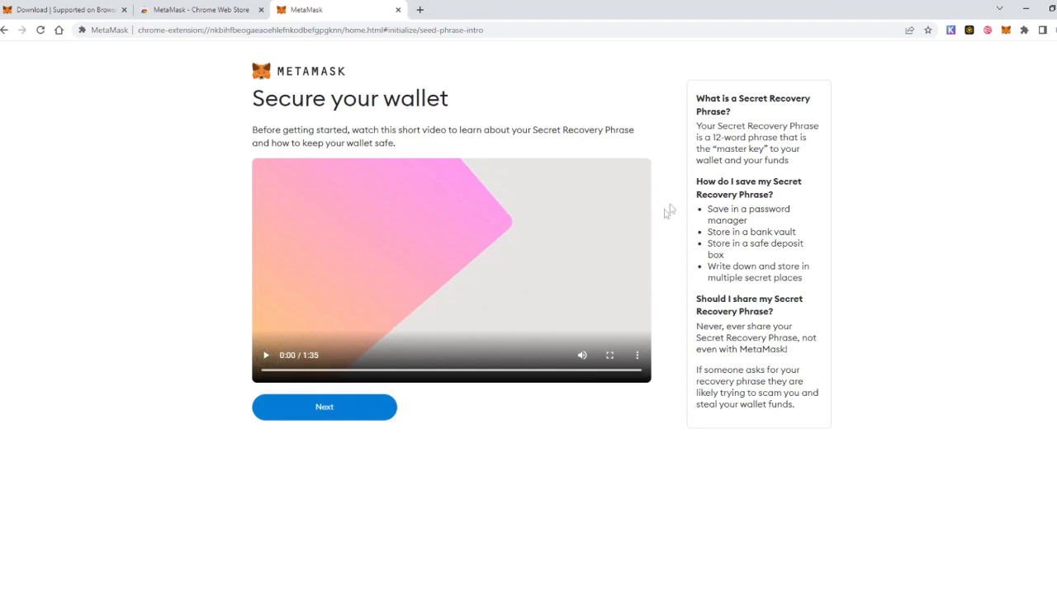
{"action": "mouse_move", "coordinate": [697, 145]}
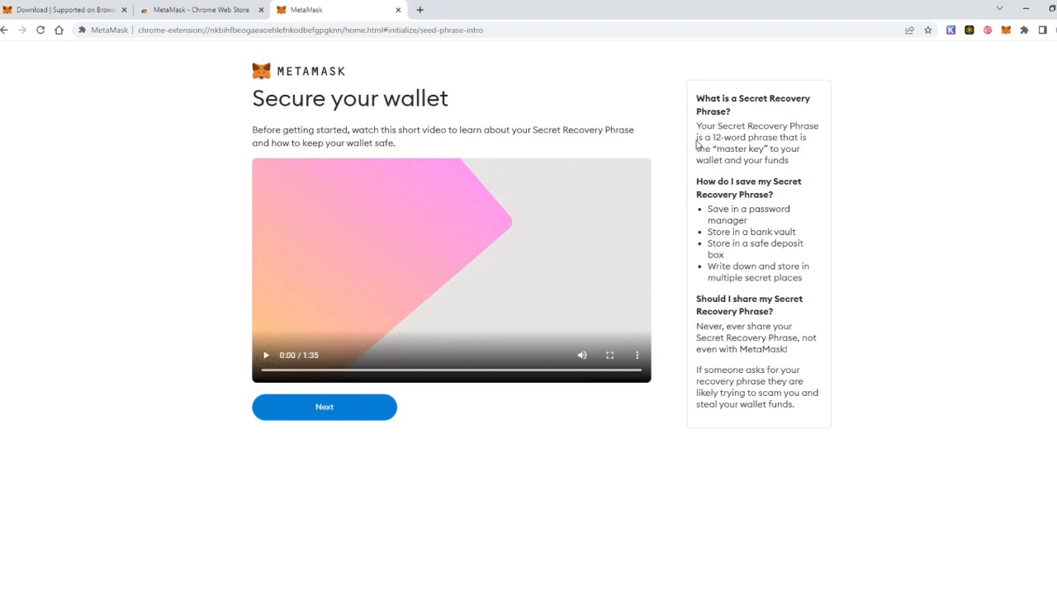
{"action": "left_click_drag", "start_coordinate": [696, 137], "coordinate": [812, 137]}
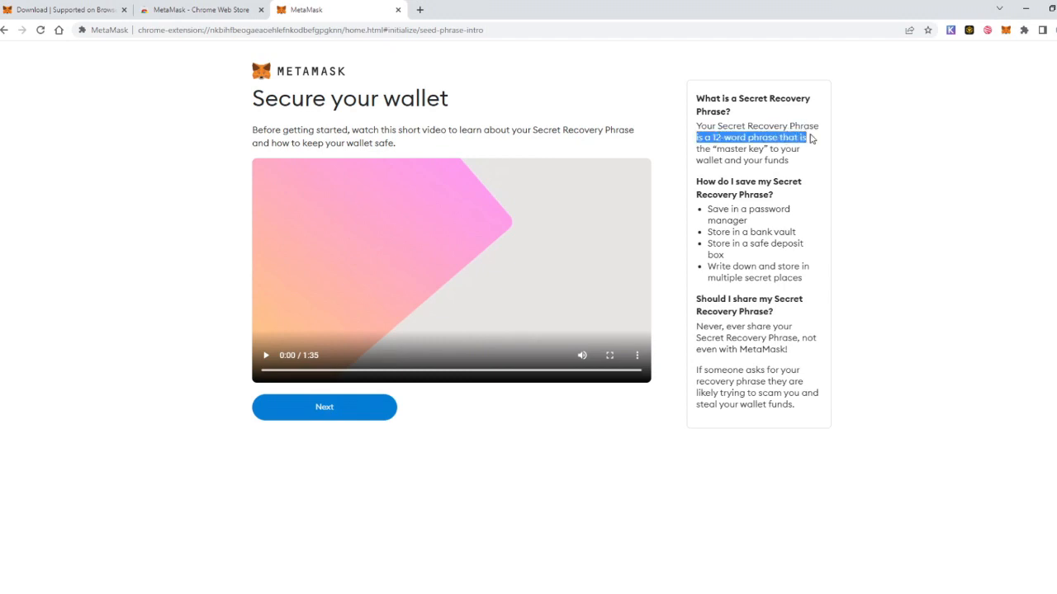
{"action": "left_click_drag", "start_coordinate": [809, 137], "coordinate": [805, 163]}
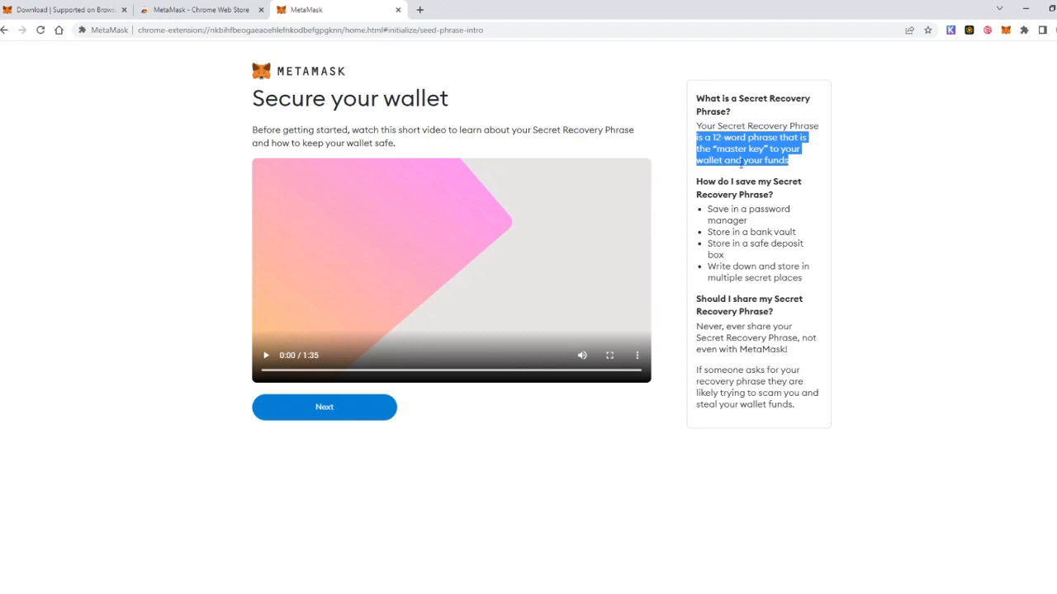
{"action": "mouse_move", "coordinate": [693, 194]}
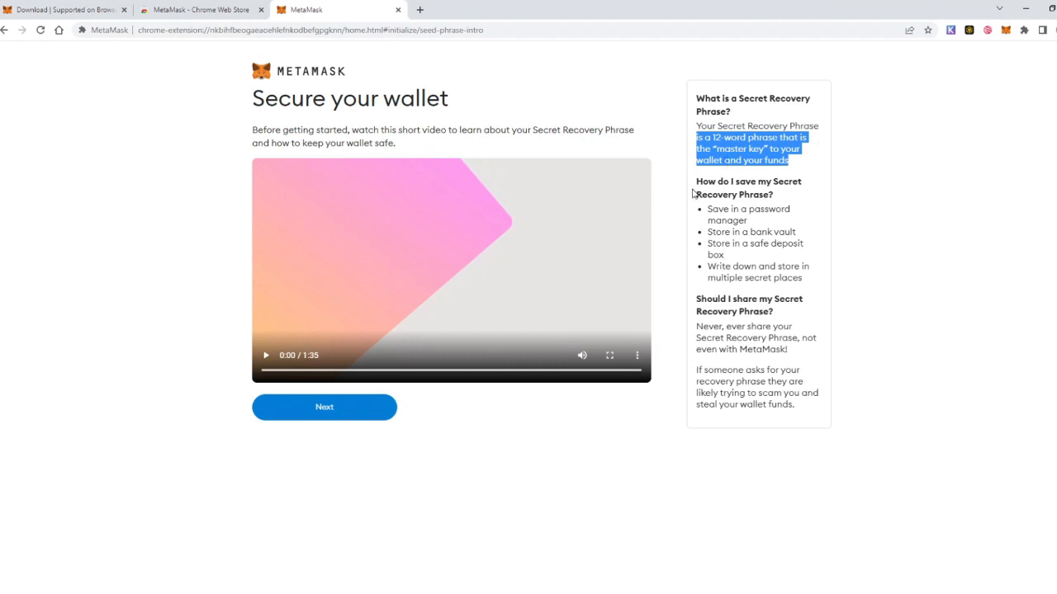
{"action": "mouse_move", "coordinate": [722, 217]}
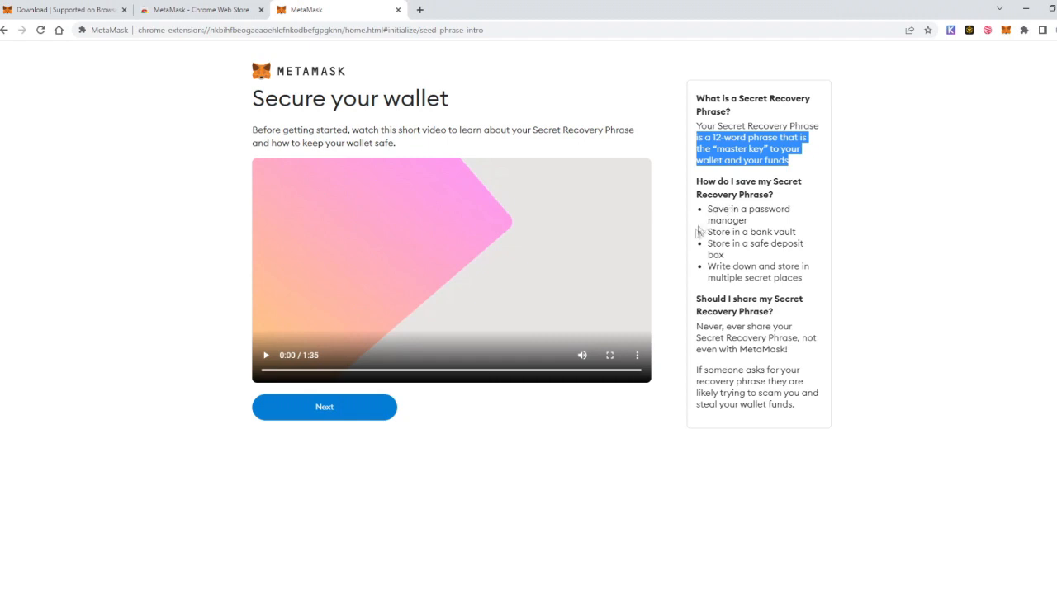
{"action": "left_click", "coordinate": [324, 406]}
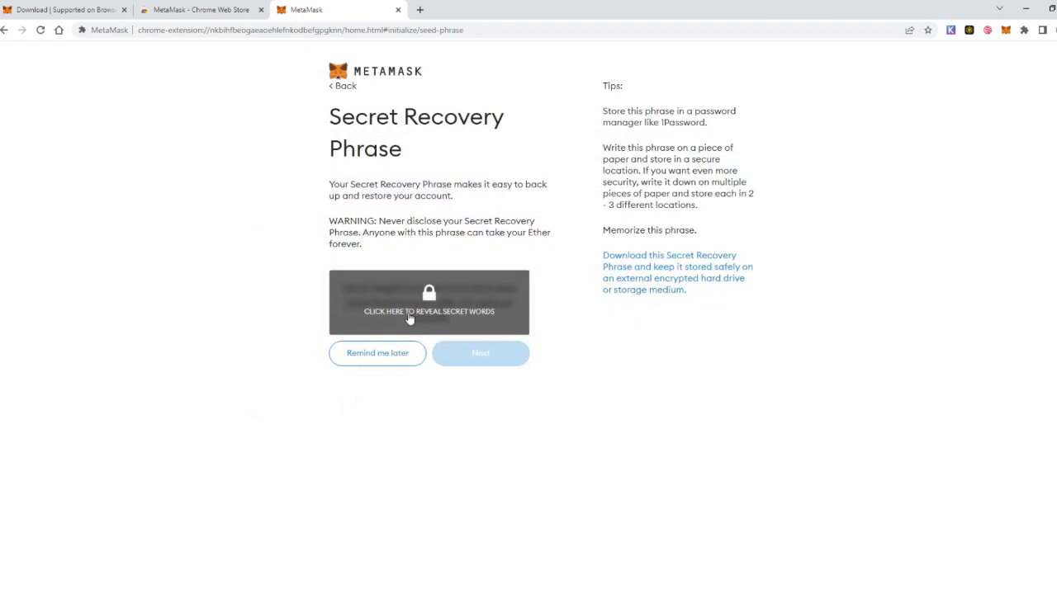
Step: Reveal the twelve recovery words, highlight them, and continue to phrase confirmation
{"action": "left_click", "coordinate": [429, 302]}
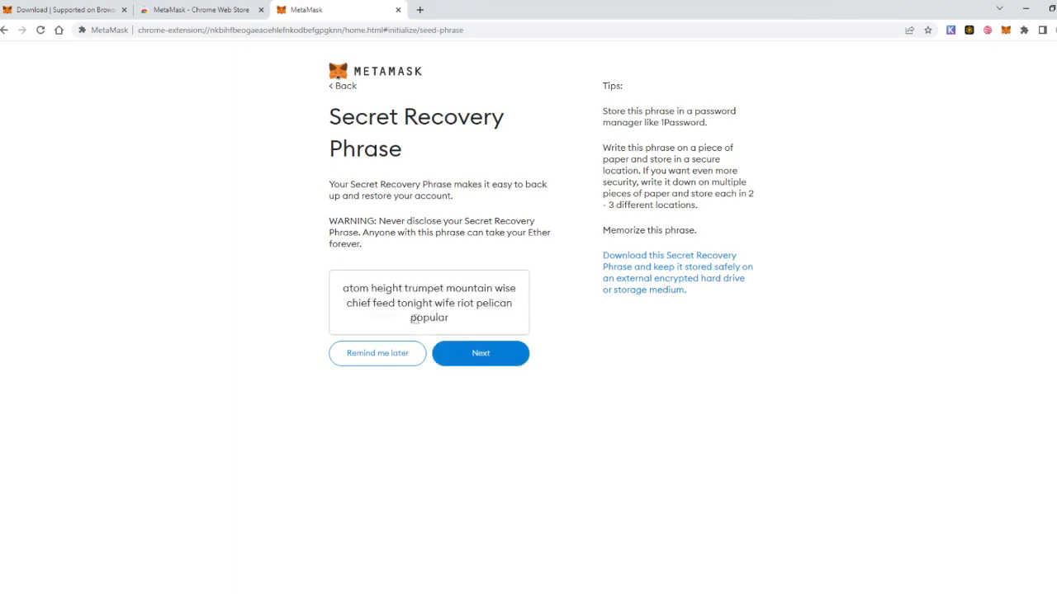
{"action": "left_click_drag", "start_coordinate": [342, 288], "coordinate": [386, 288]}
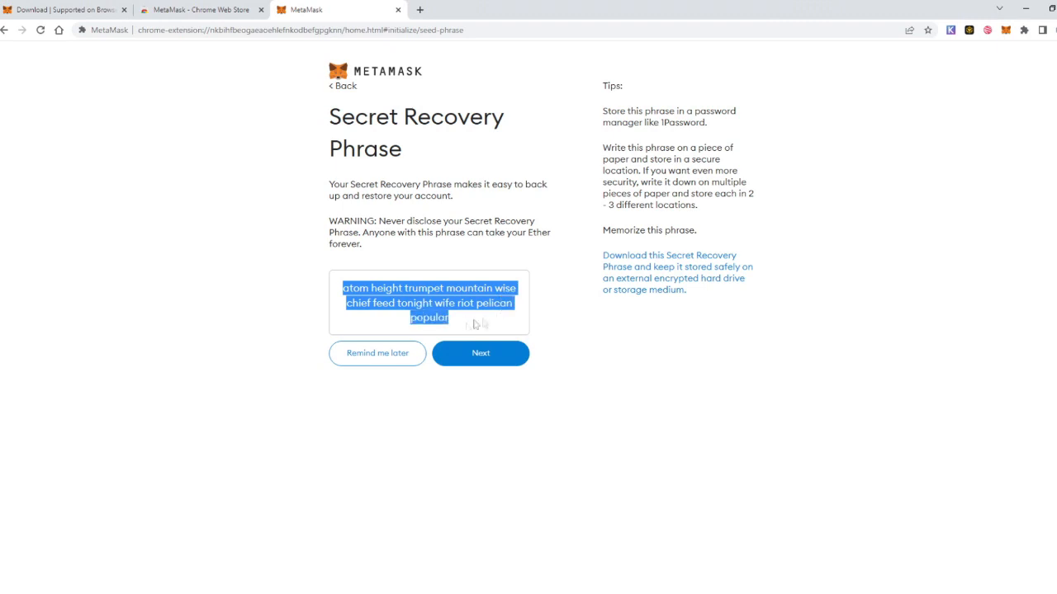
{"action": "mouse_move", "coordinate": [458, 320]}
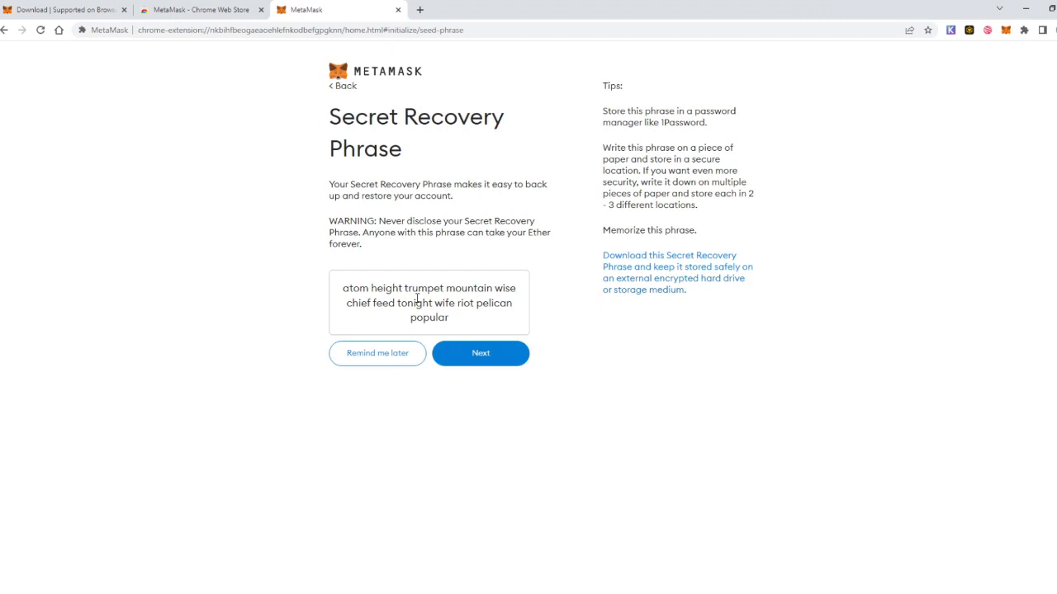
{"action": "left_click", "coordinate": [479, 353]}
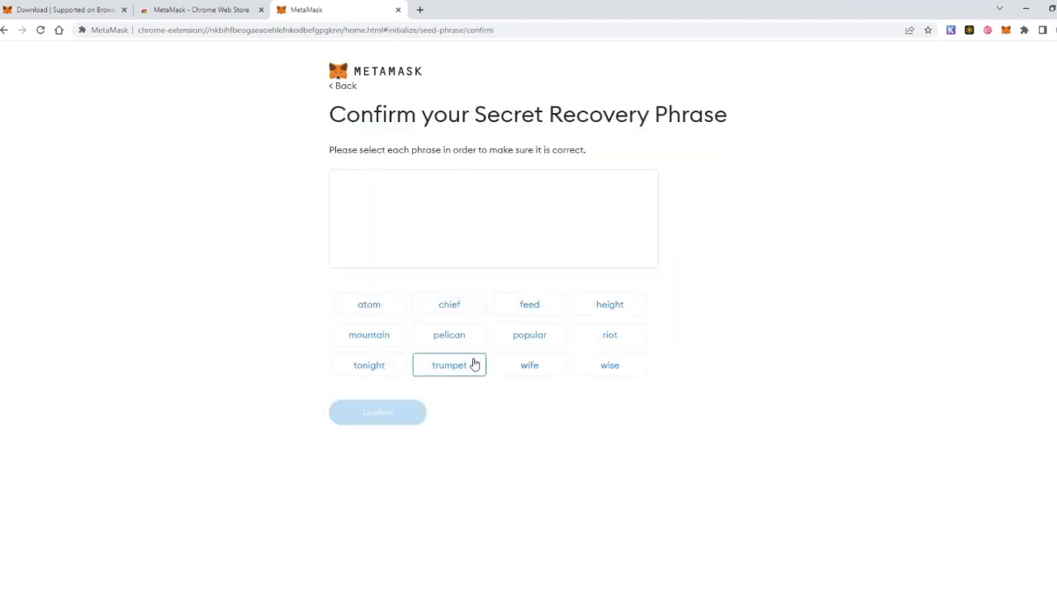
{"action": "mouse_move", "coordinate": [450, 334]}
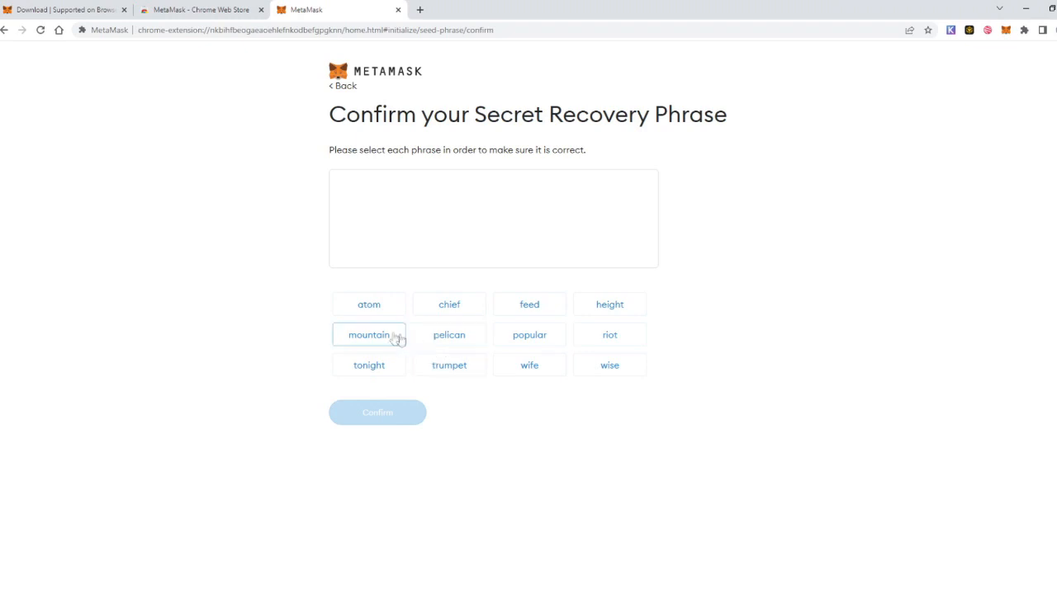
Step: Confirm the phrase starting with atom and height, finishing setup at Account 1 with 0 ETH
{"action": "left_click", "coordinate": [368, 304]}
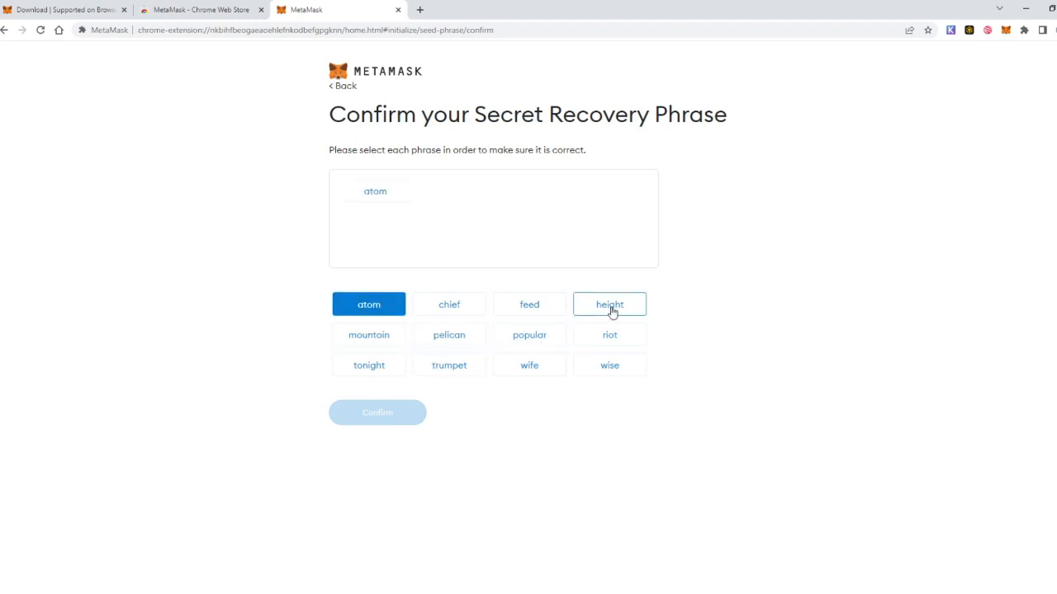
{"action": "left_click", "coordinate": [609, 304]}
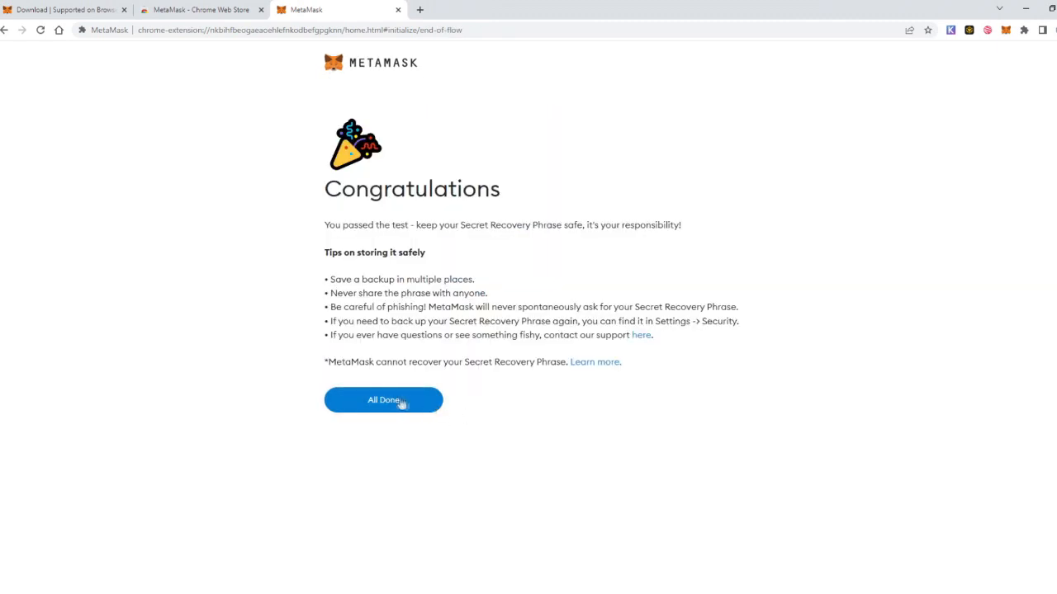
{"action": "left_click", "coordinate": [382, 400]}
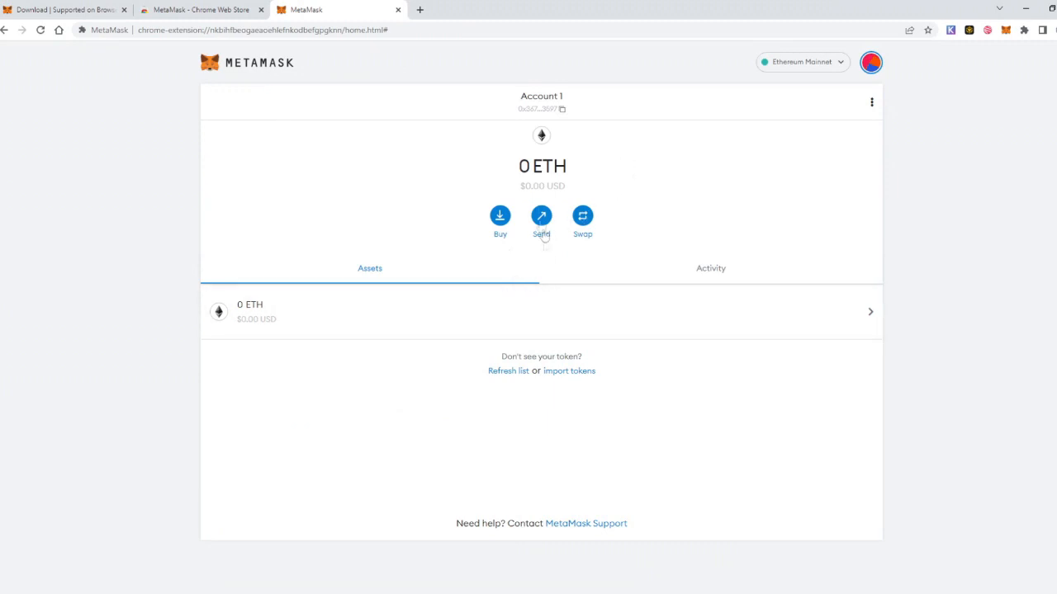
{"action": "mouse_move", "coordinate": [507, 188]}
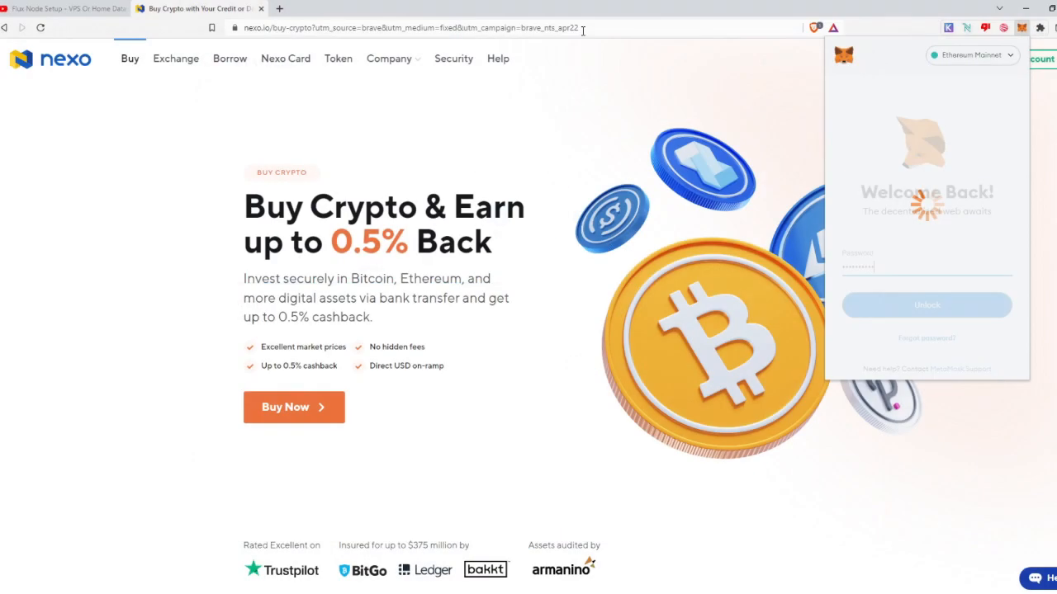
{"action": "mouse_move", "coordinate": [899, 182]}
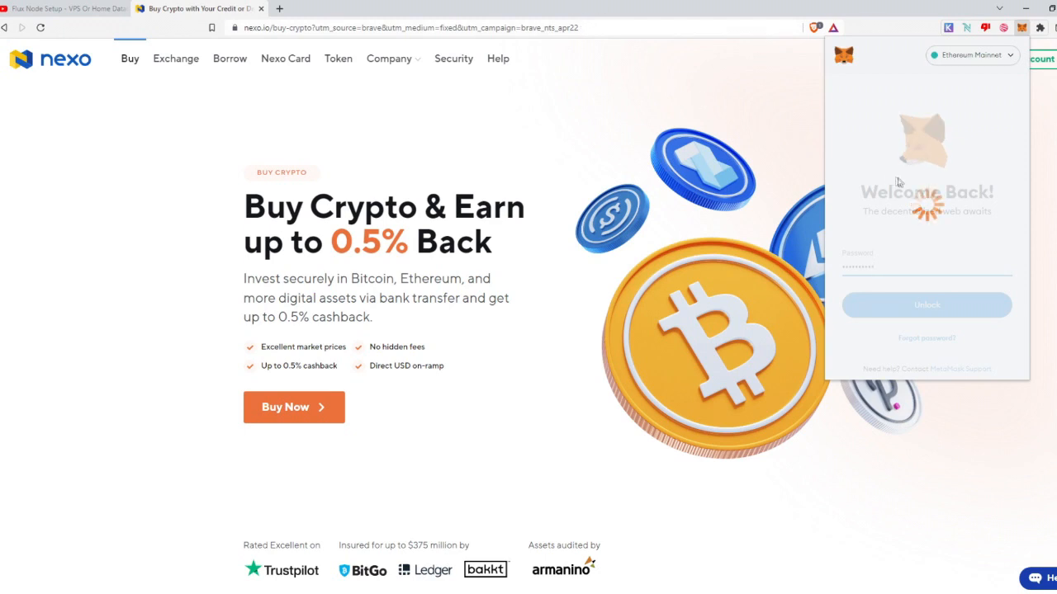
Step: Copy Account 1's wallet address from the MetaMask popup to the clipboard
{"action": "left_click", "coordinate": [926, 305]}
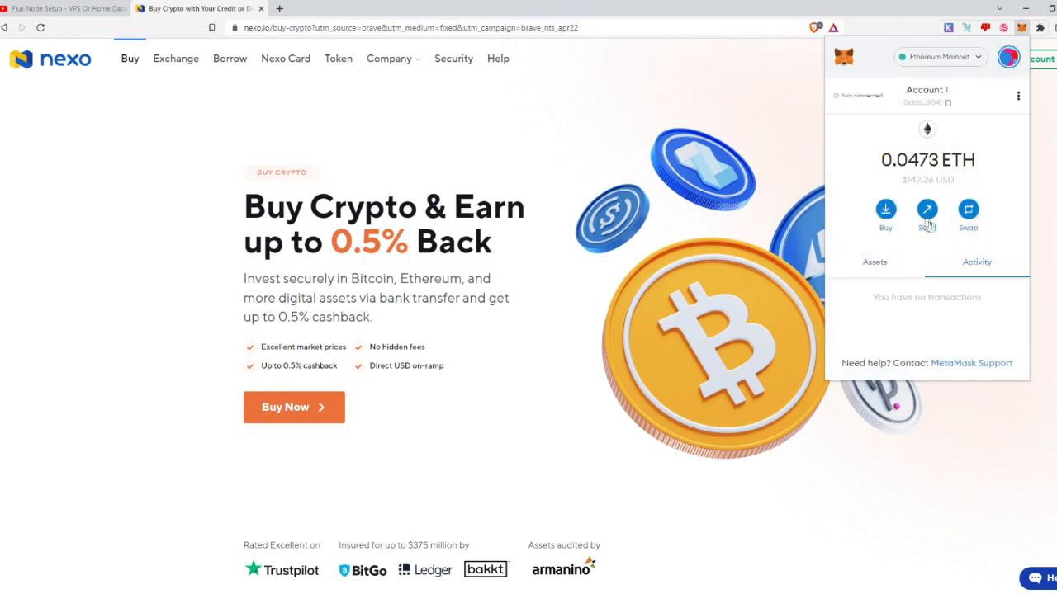
{"action": "mouse_move", "coordinate": [914, 107]}
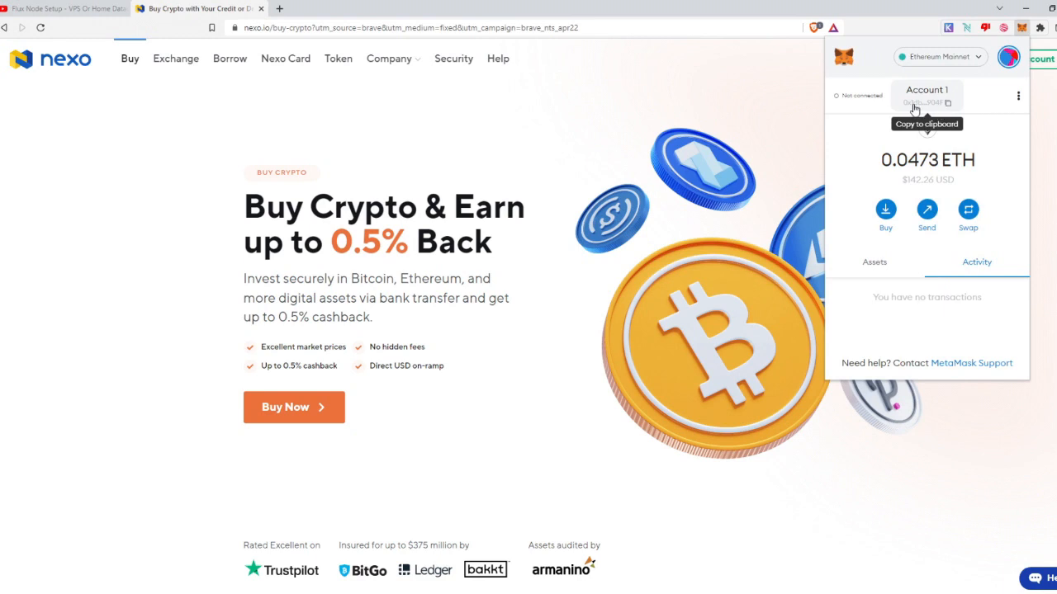
{"action": "mouse_move", "coordinate": [923, 106]}
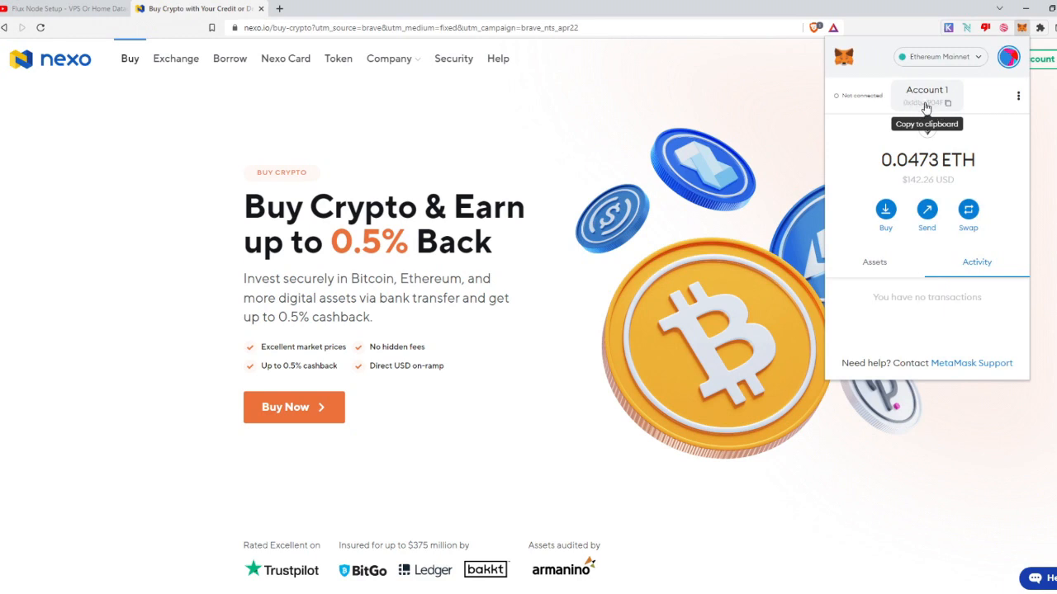
{"action": "mouse_move", "coordinate": [943, 105]}
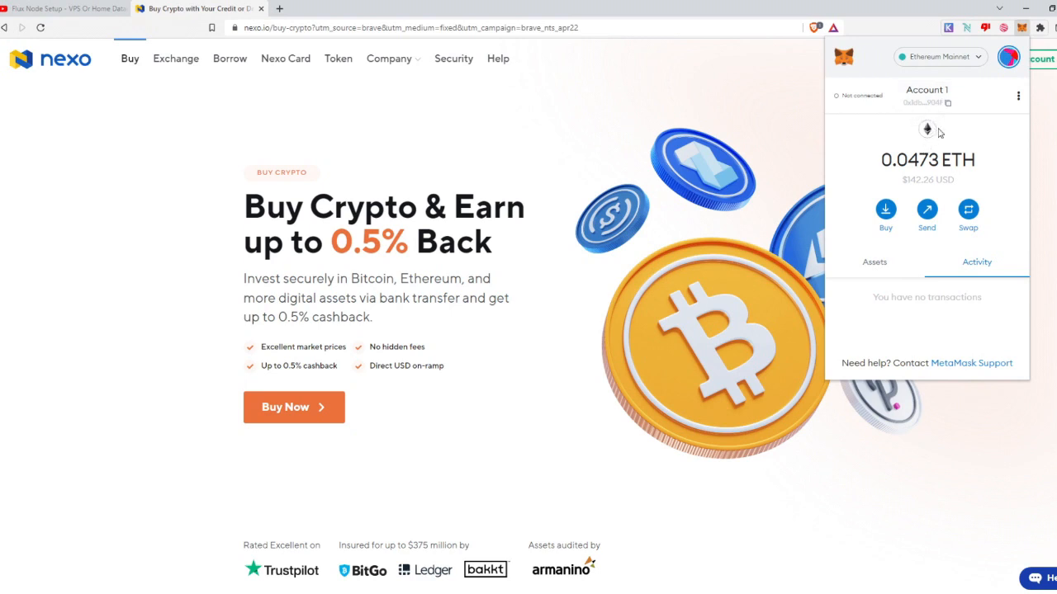
{"action": "mouse_move", "coordinate": [935, 130]}
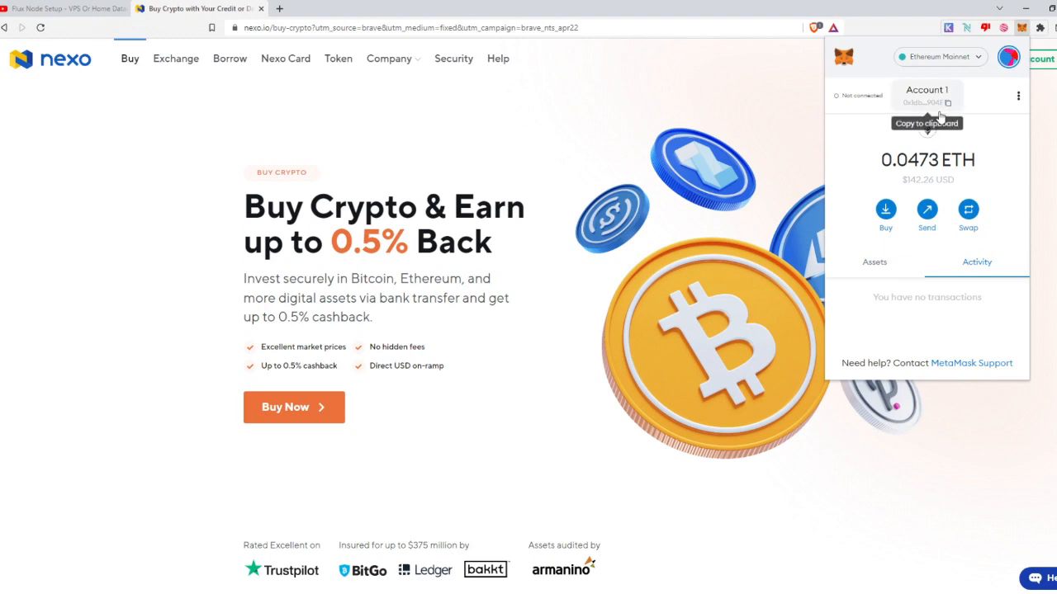
{"action": "mouse_move", "coordinate": [943, 107]}
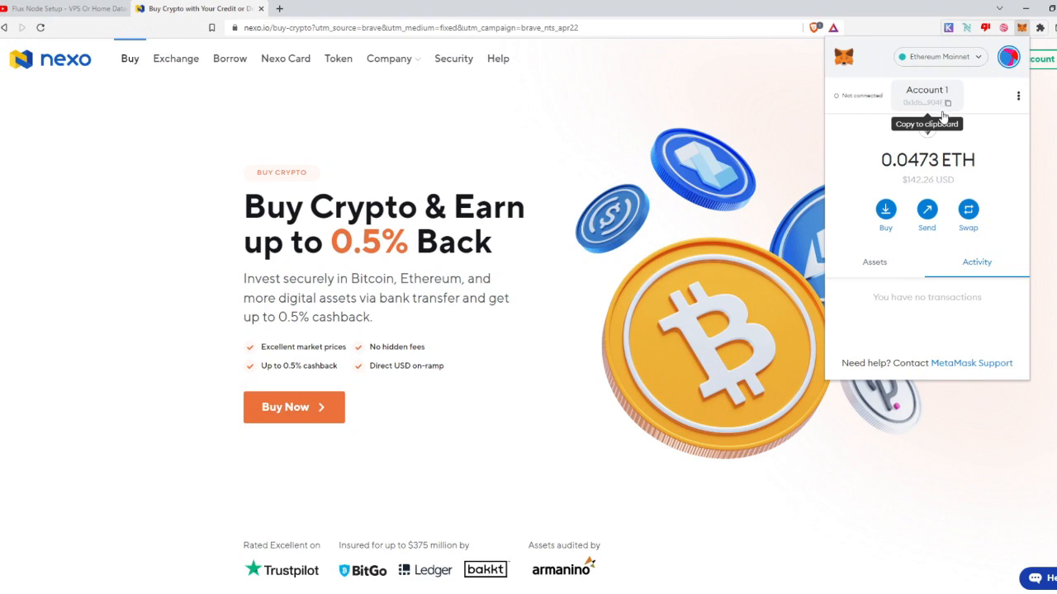
{"action": "mouse_move", "coordinate": [941, 108]}
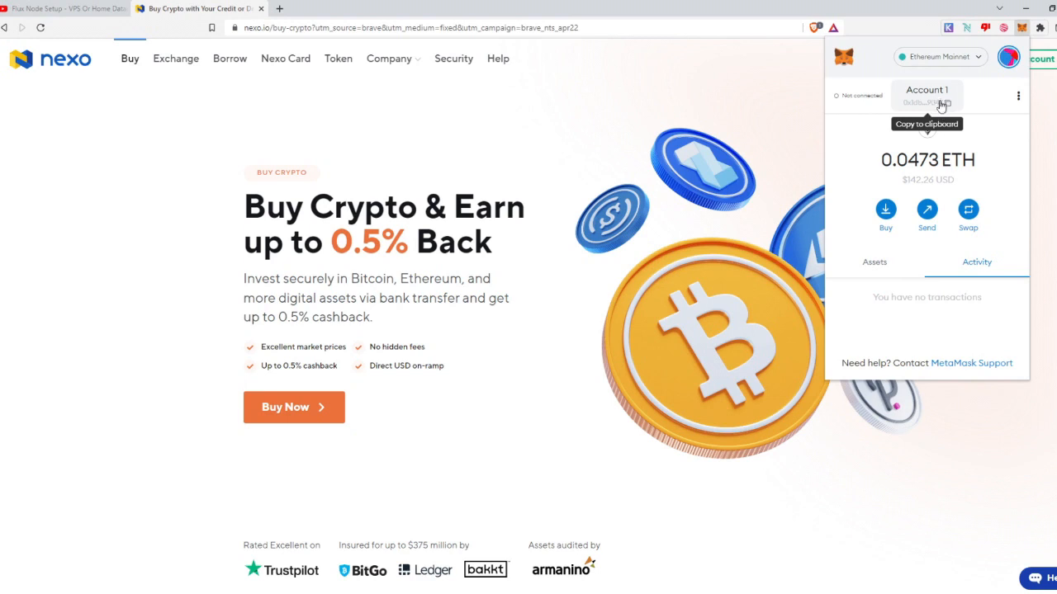
{"action": "mouse_move", "coordinate": [943, 107]}
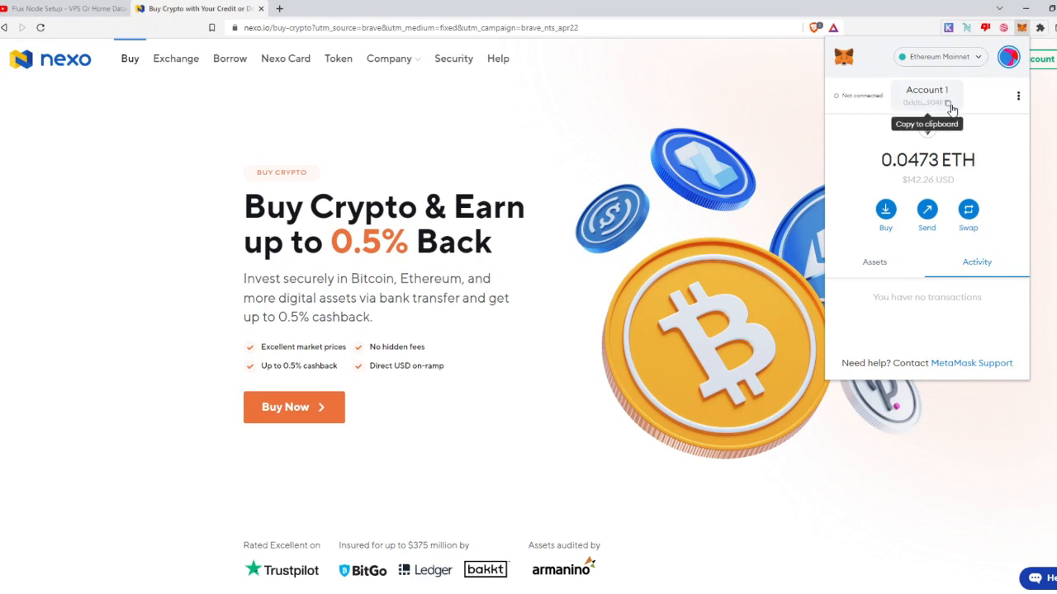
{"action": "mouse_move", "coordinate": [947, 105]}
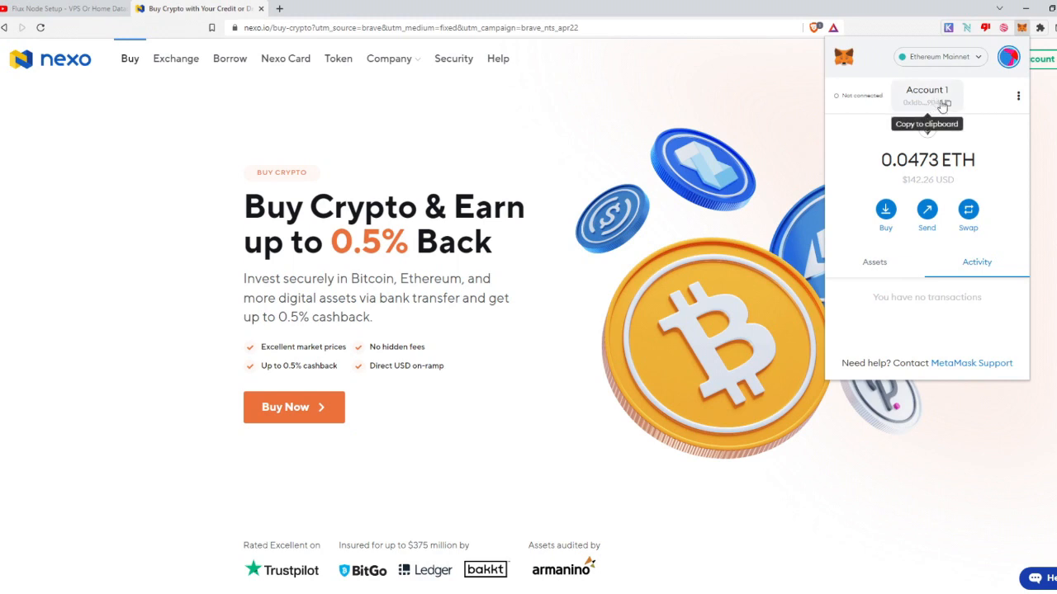
{"action": "left_click", "coordinate": [926, 95]}
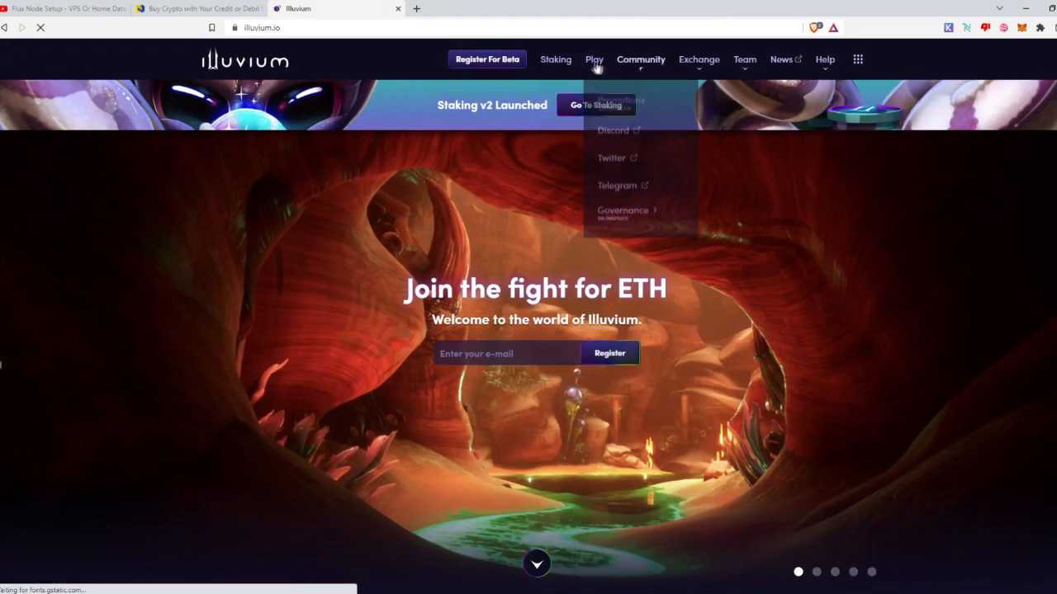
Step: On staking.illuvium.io, disconnect the wallet from the account panel and reconnect via MetaMask
{"action": "left_click", "coordinate": [596, 105]}
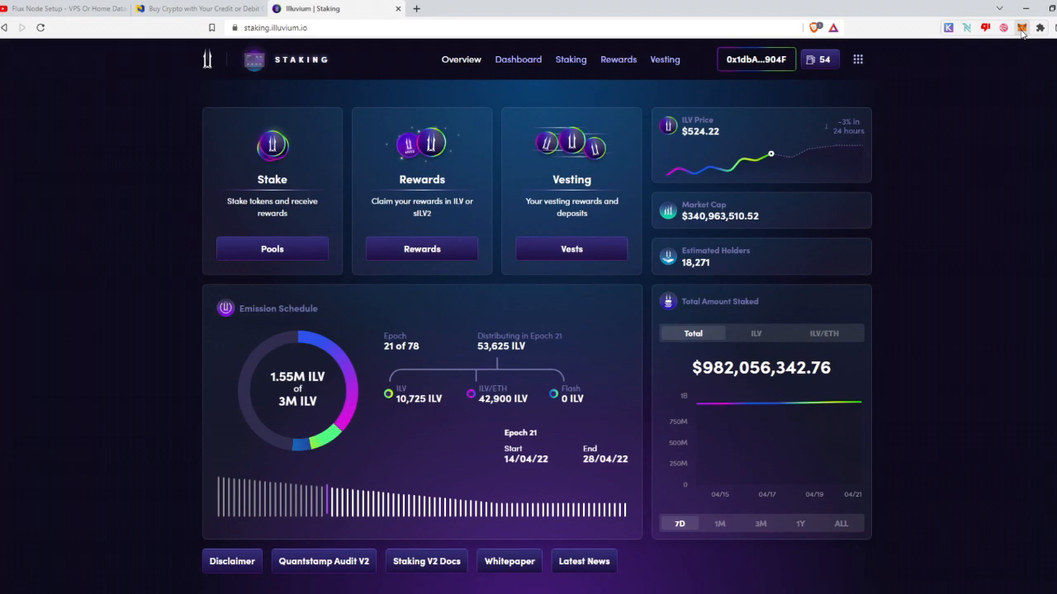
{"action": "left_click", "coordinate": [1022, 28]}
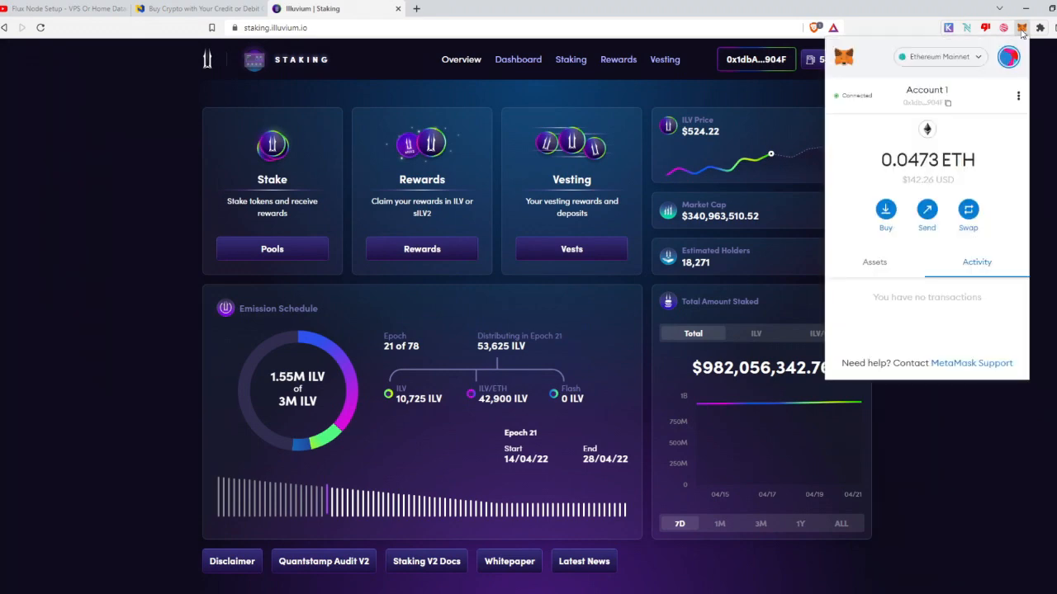
{"action": "left_click", "coordinate": [754, 59]}
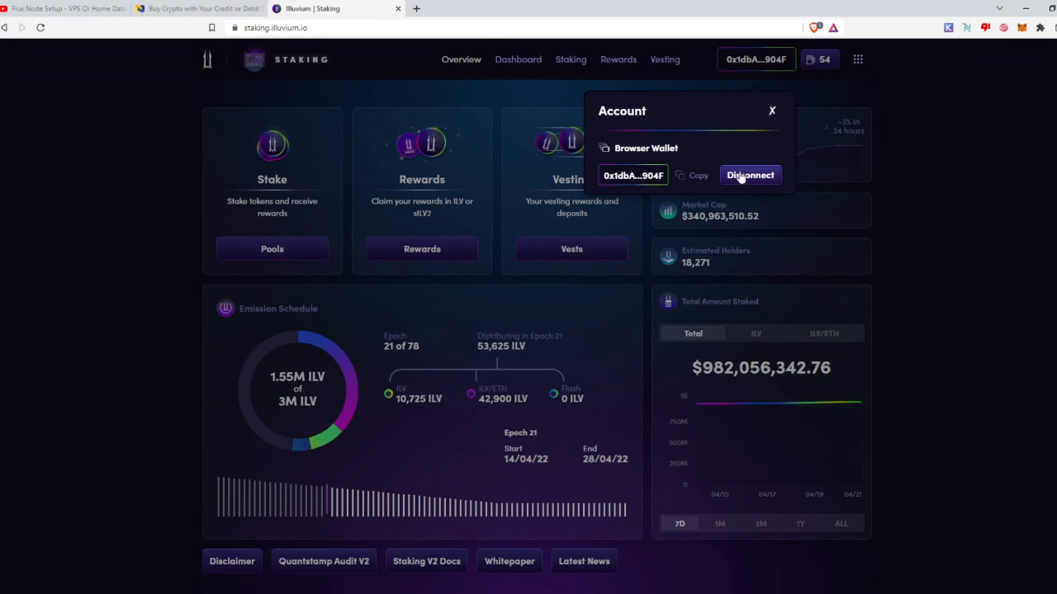
{"action": "left_click", "coordinate": [749, 175]}
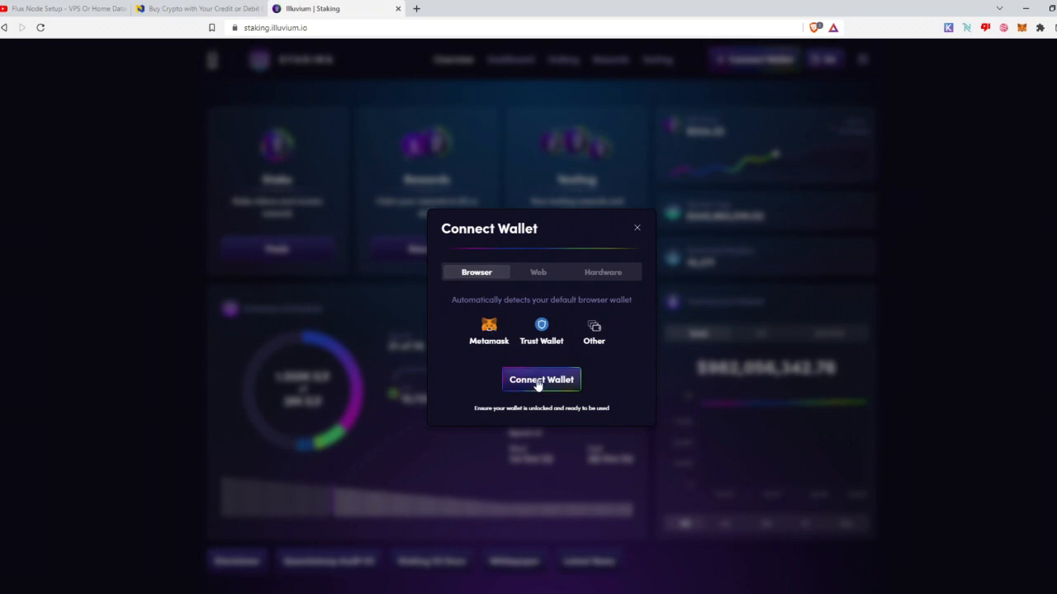
{"action": "left_click", "coordinate": [541, 379]}
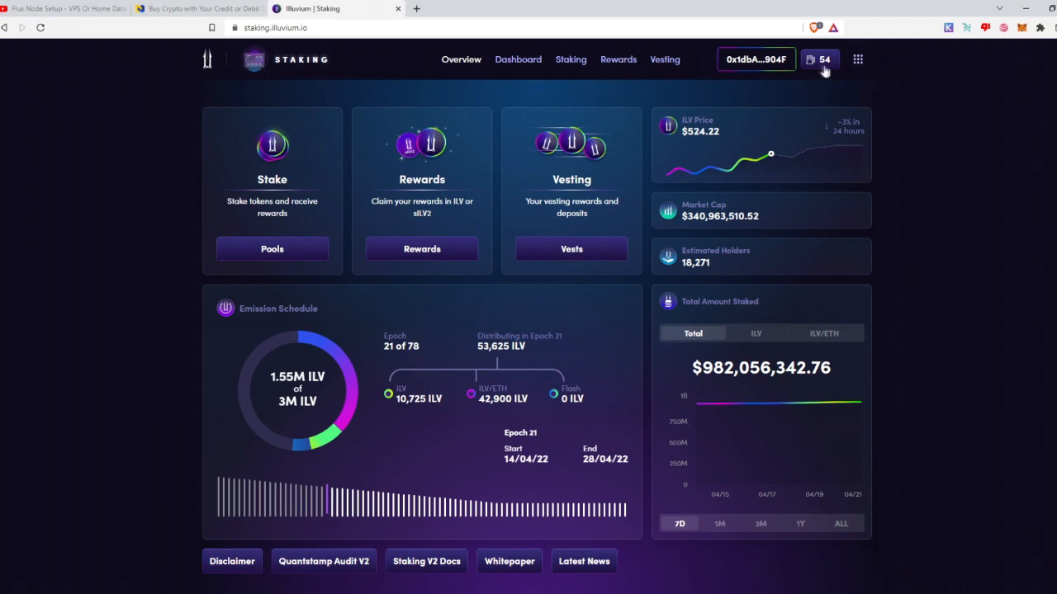
{"action": "mouse_move", "coordinate": [333, 229]}
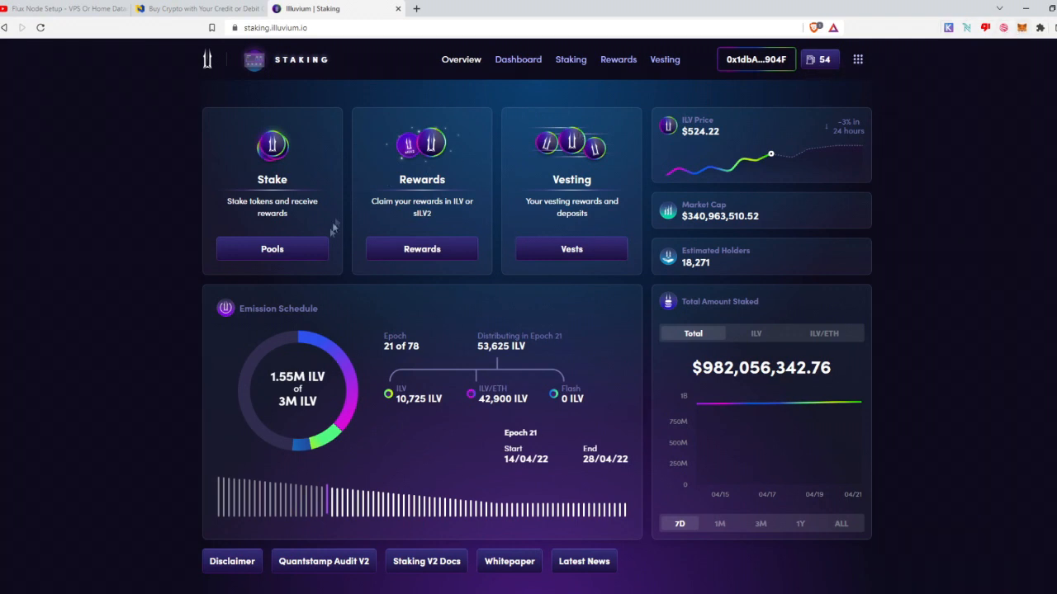
{"action": "mouse_move", "coordinate": [661, 146]}
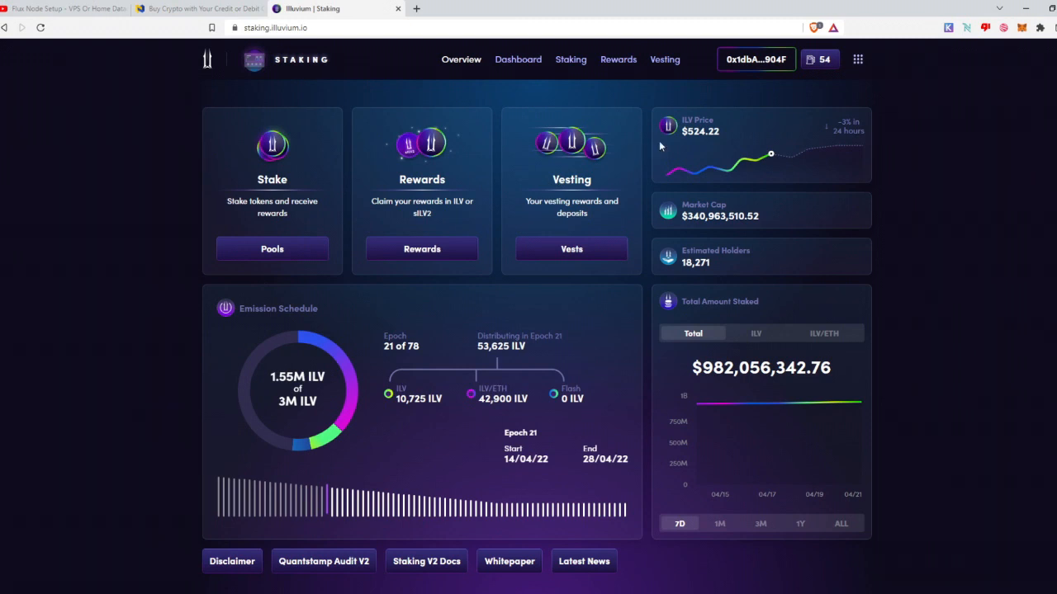
{"action": "mouse_move", "coordinate": [649, 112]}
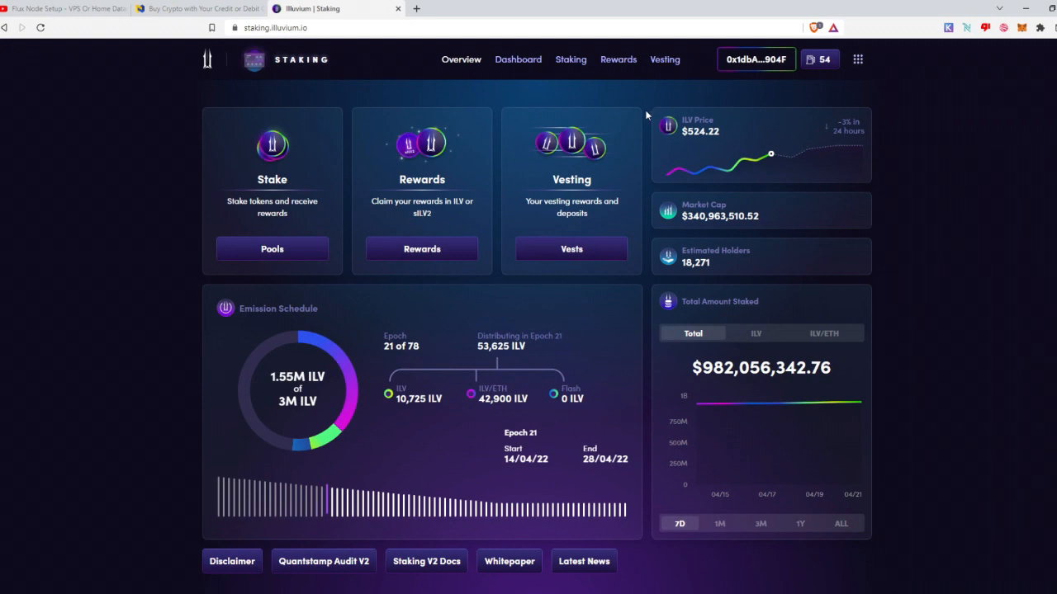
{"action": "mouse_move", "coordinate": [498, 101]}
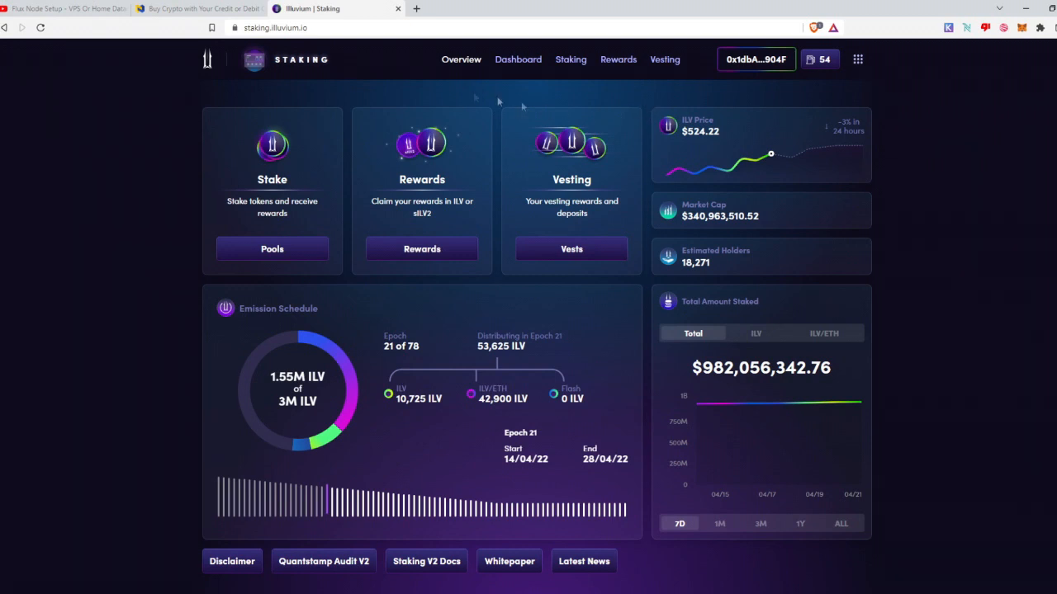
{"action": "mouse_move", "coordinate": [648, 155]}
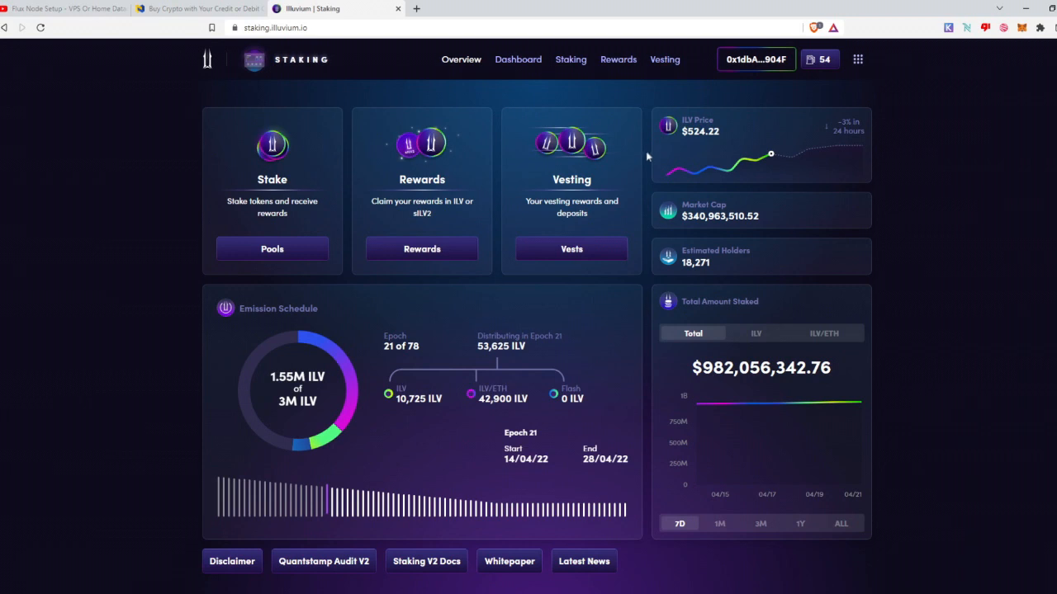
{"action": "mouse_move", "coordinate": [999, 57]}
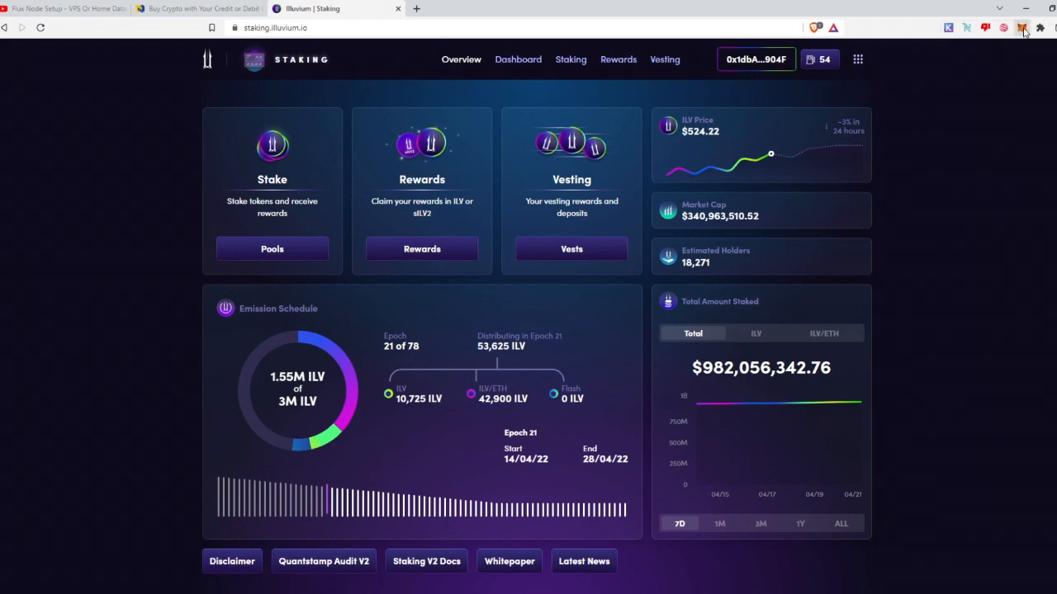
{"action": "left_click", "coordinate": [1022, 27]}
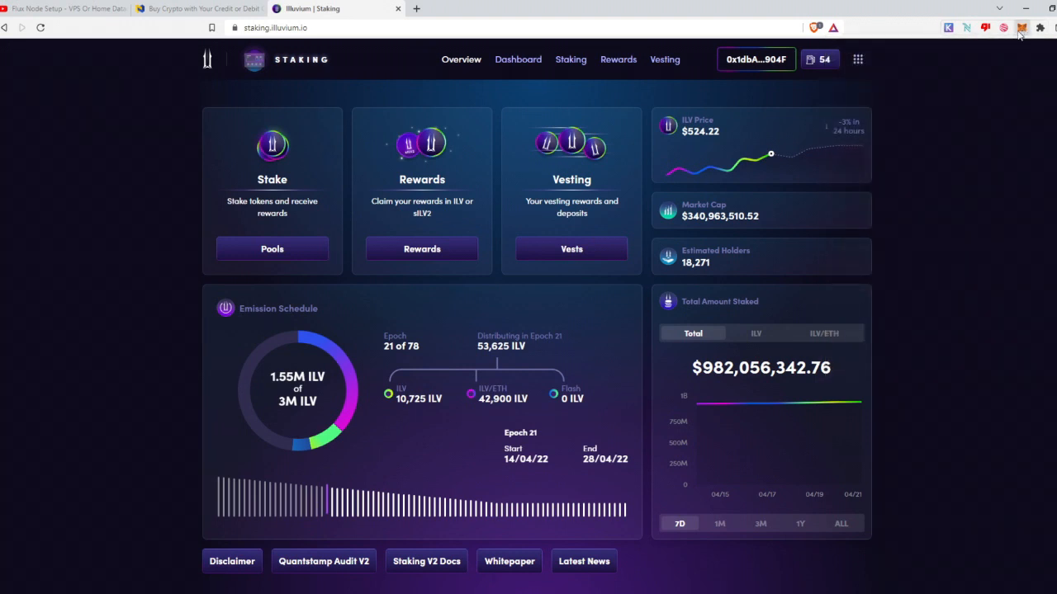
{"action": "mouse_move", "coordinate": [690, 96]}
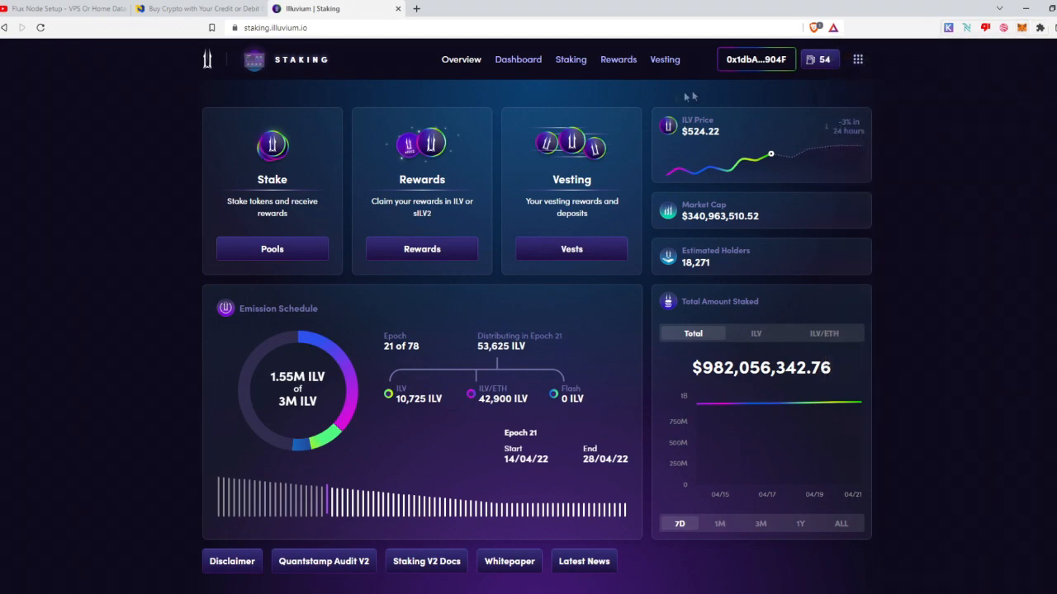
{"action": "scroll", "scroll_direction": "down", "scroll_amount": 3}
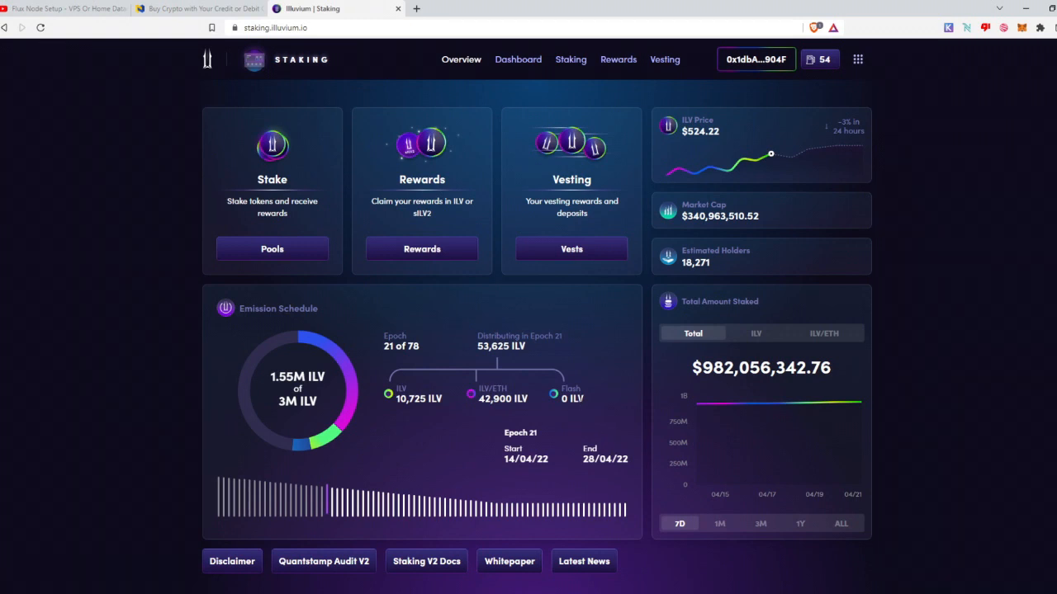
{"action": "mouse_move", "coordinate": [613, 419]}
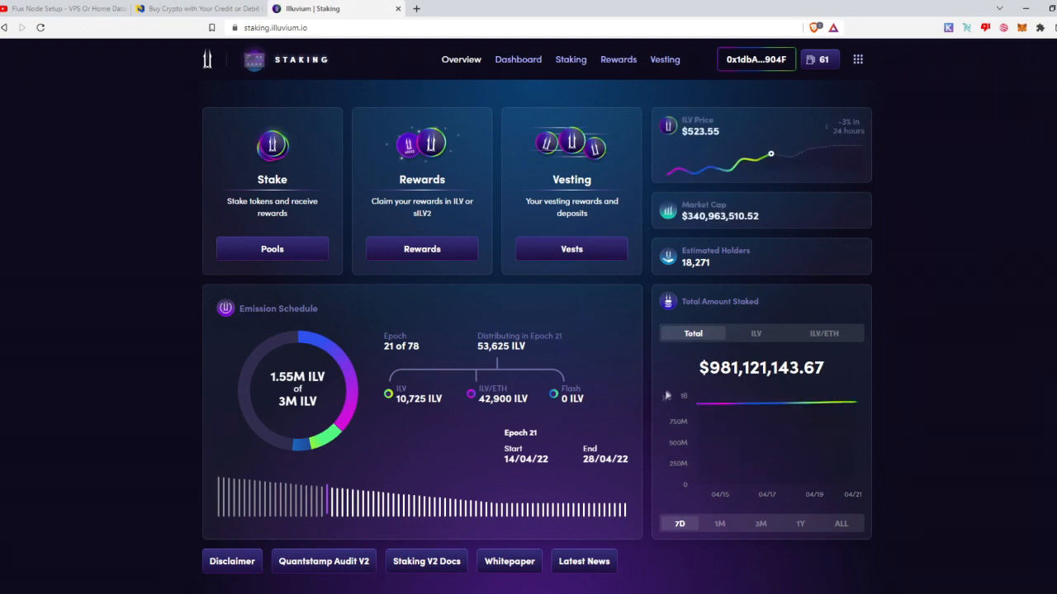
{"action": "mouse_move", "coordinate": [647, 393]}
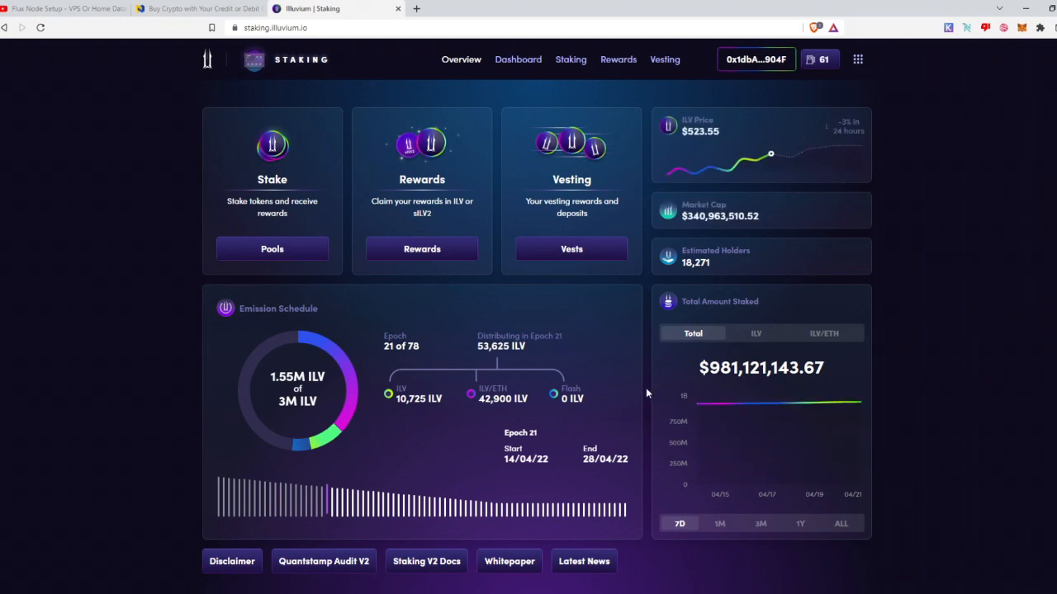
{"action": "mouse_move", "coordinate": [639, 400]}
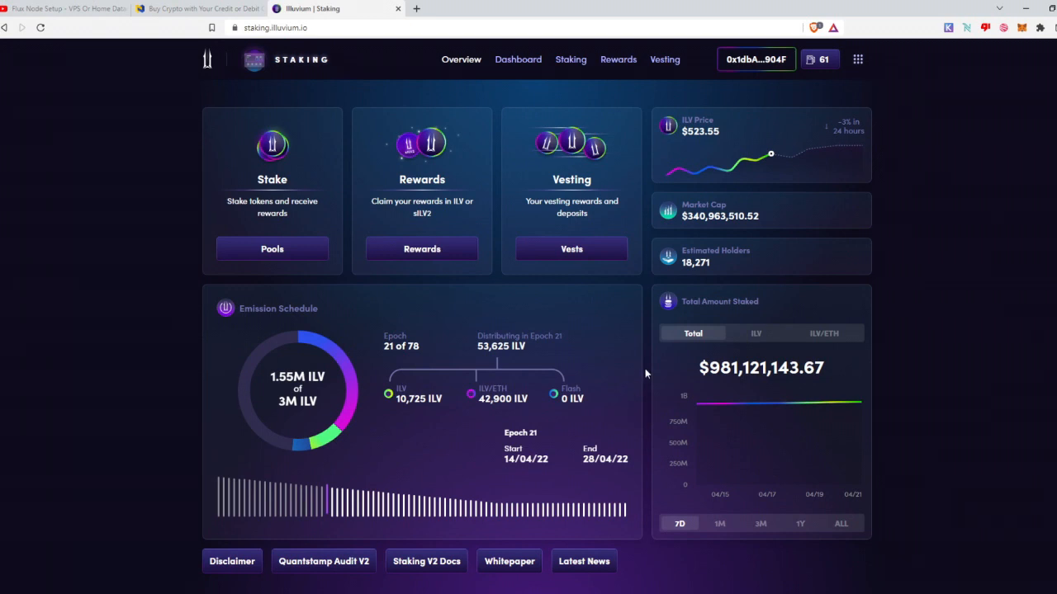
{"action": "mouse_move", "coordinate": [634, 377]}
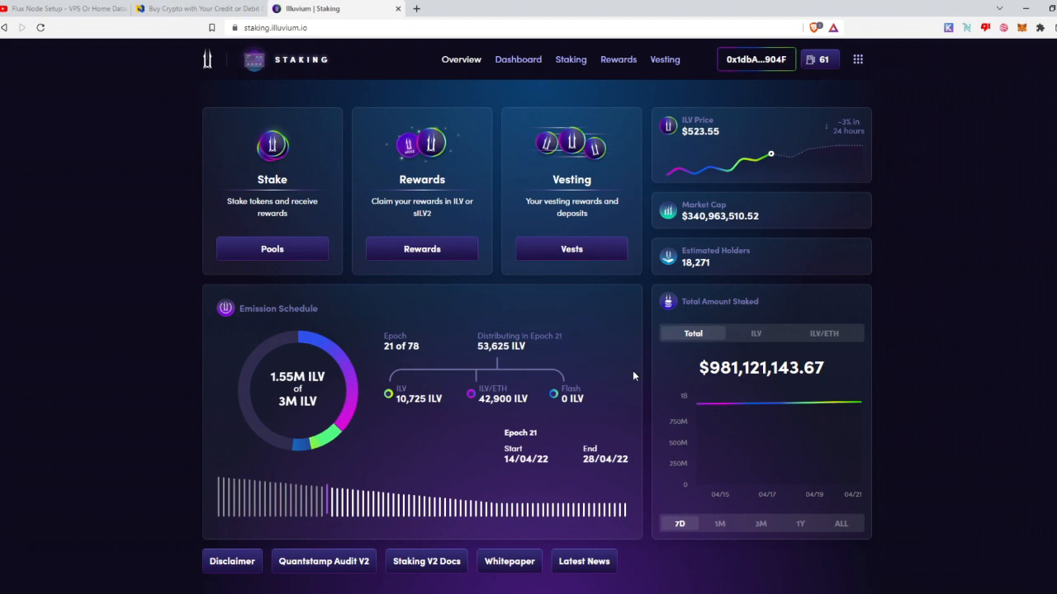
{"action": "mouse_move", "coordinate": [652, 288]}
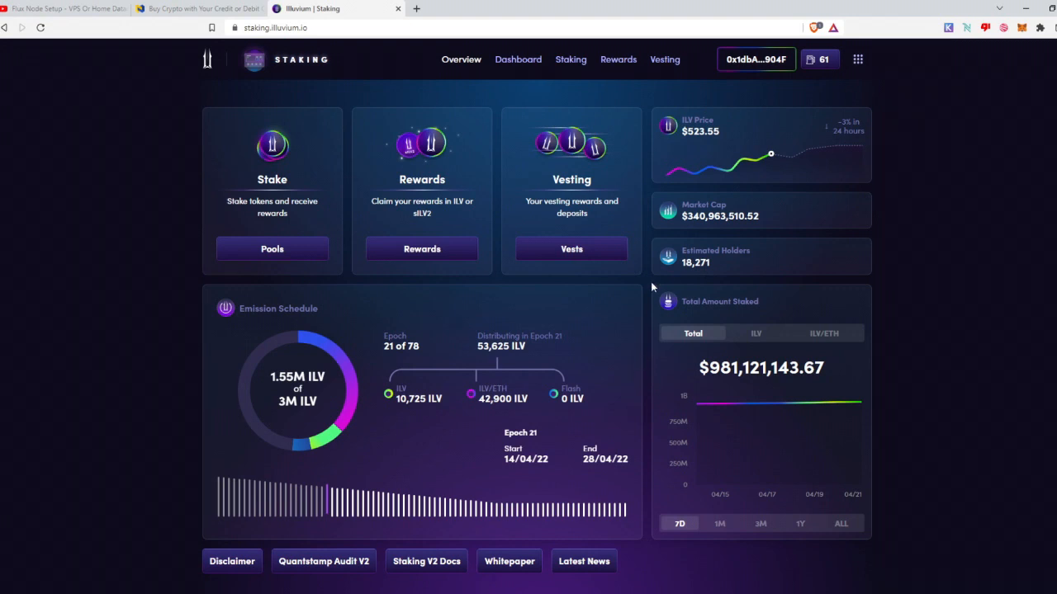